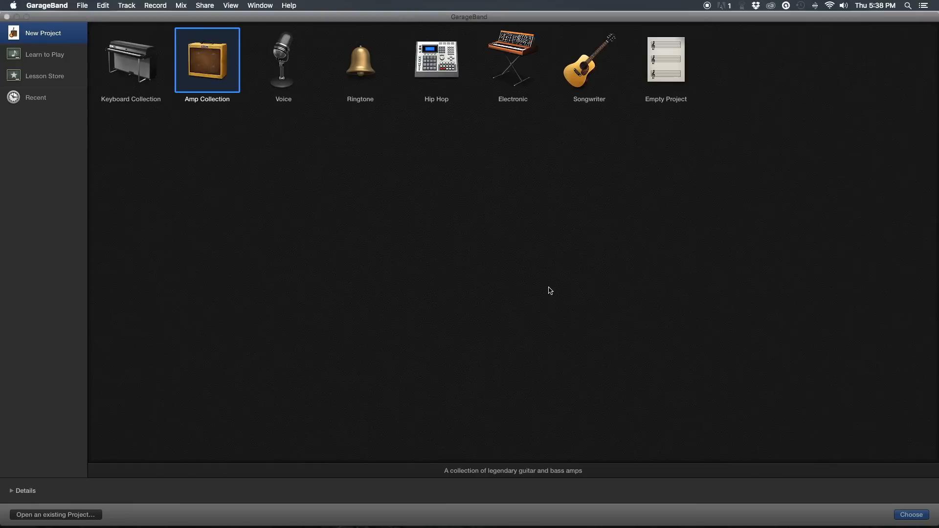
mouse_move(667, 64)
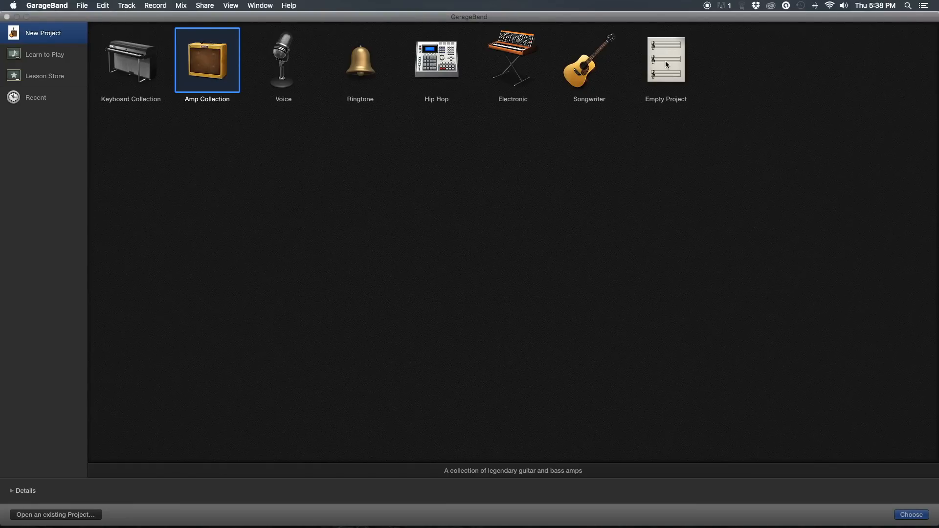
Step: Create a new Empty Project containing a Classic Electric Piano track
left_click(665, 59)
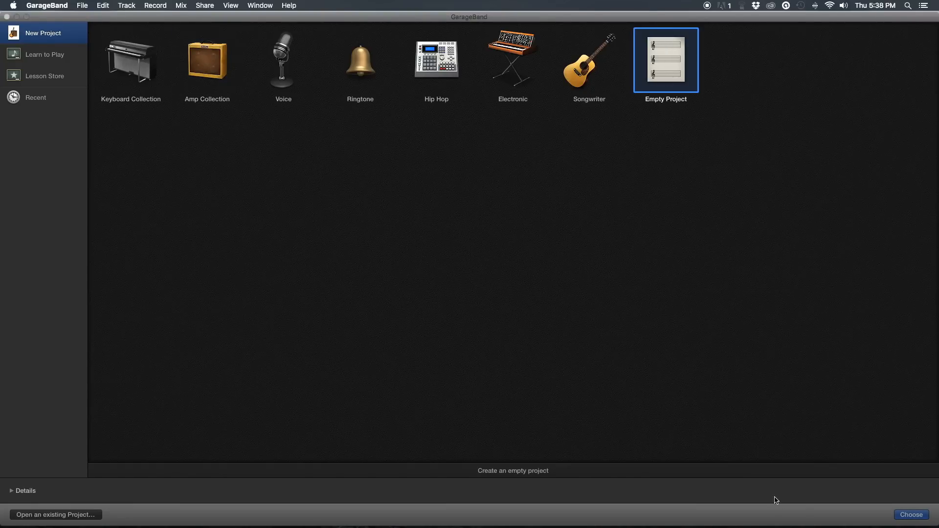
left_click(911, 515)
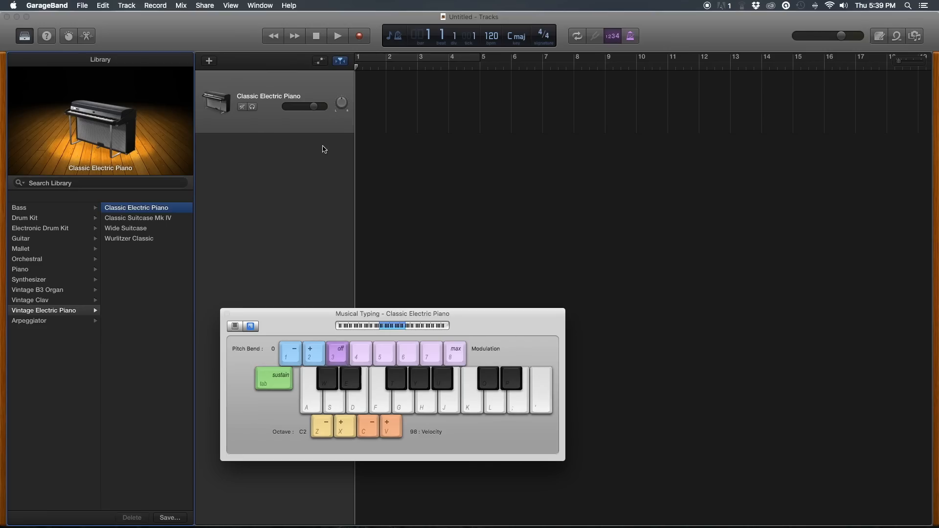
mouse_move(301, 328)
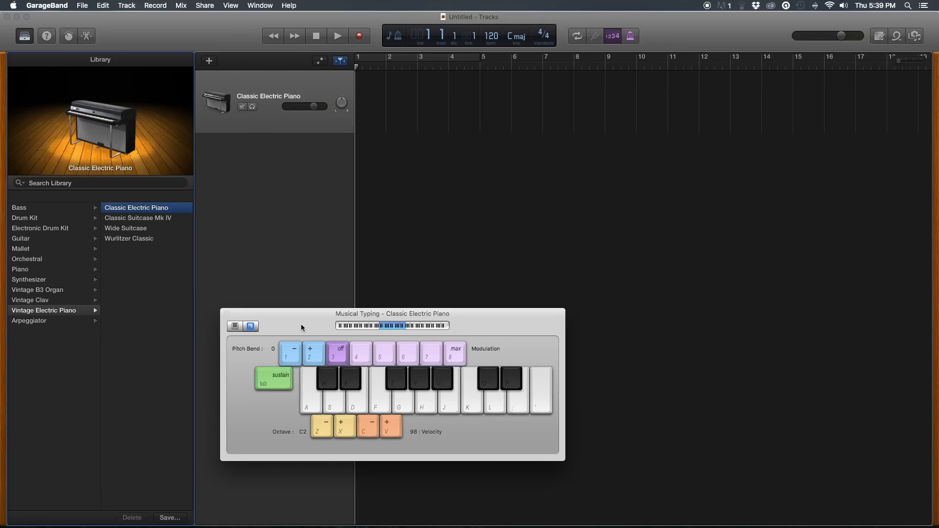
mouse_move(305, 318)
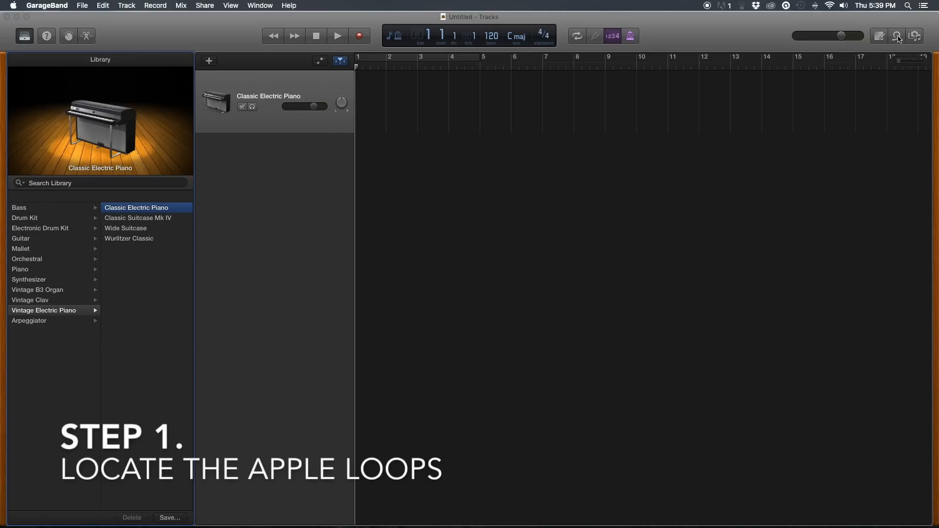
mouse_move(897, 36)
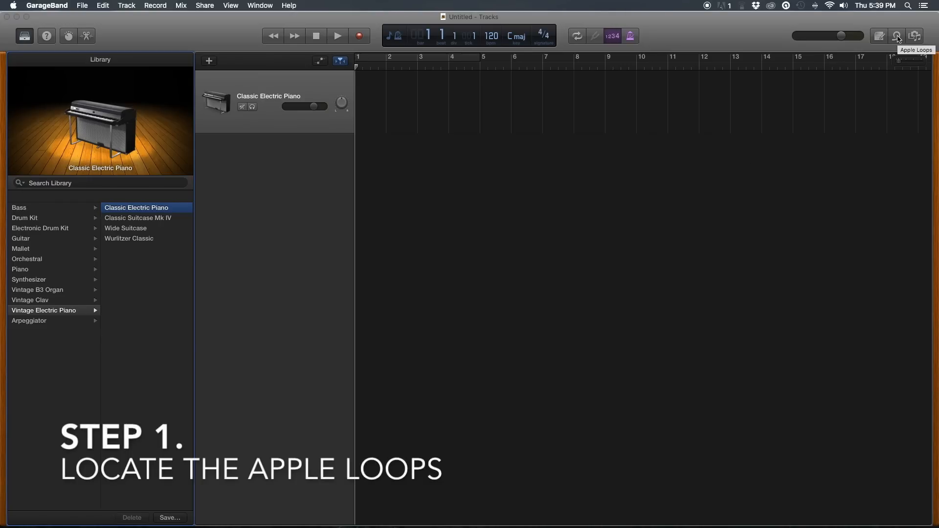
Step: Open Apple Loops, try the All Drums and Clean filters, then reset to all 1759 loops
left_click(896, 36)
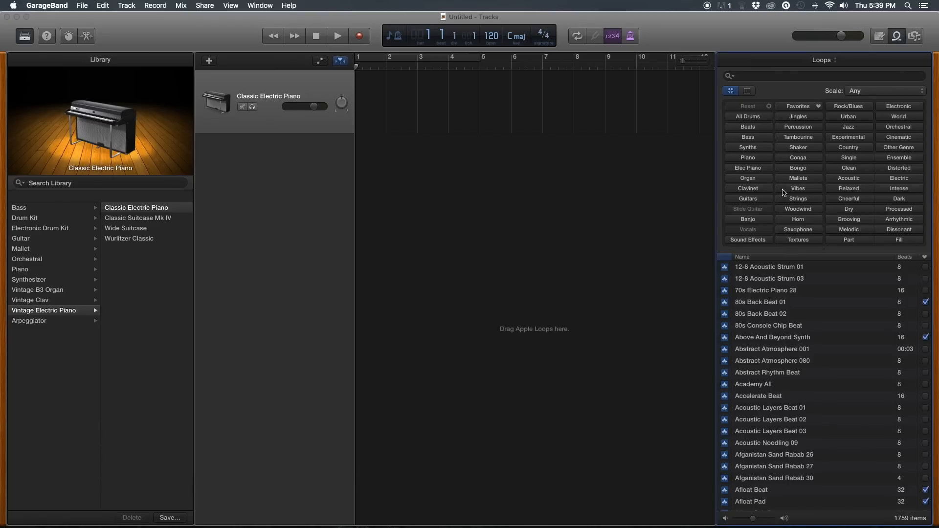
left_click(747, 116)
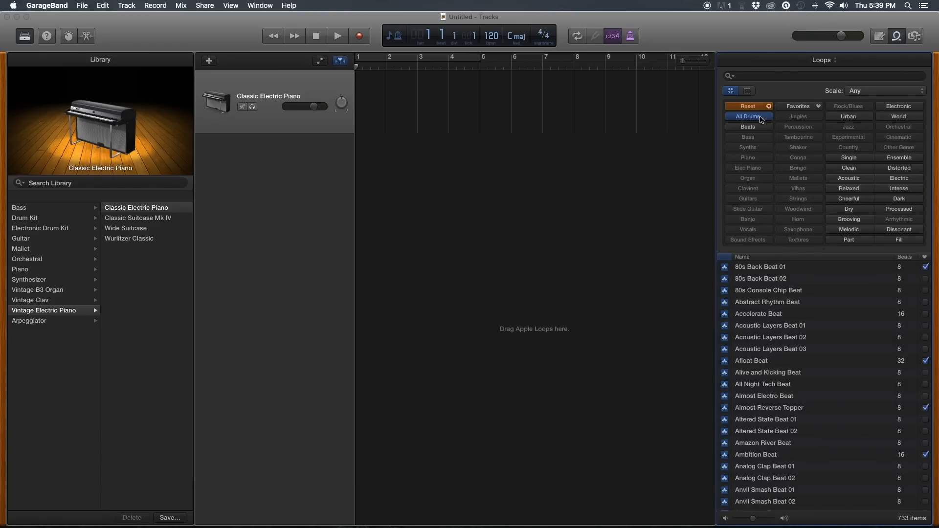
left_click(849, 167)
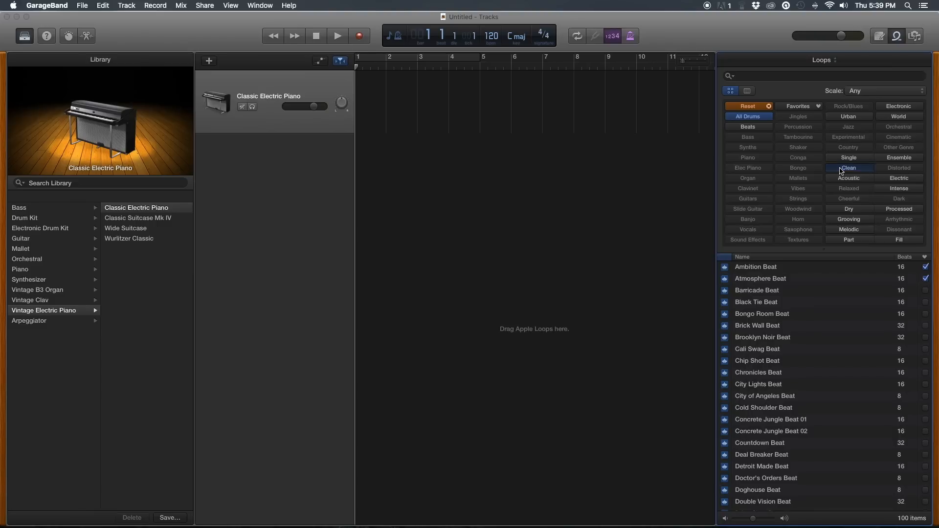
left_click(746, 106)
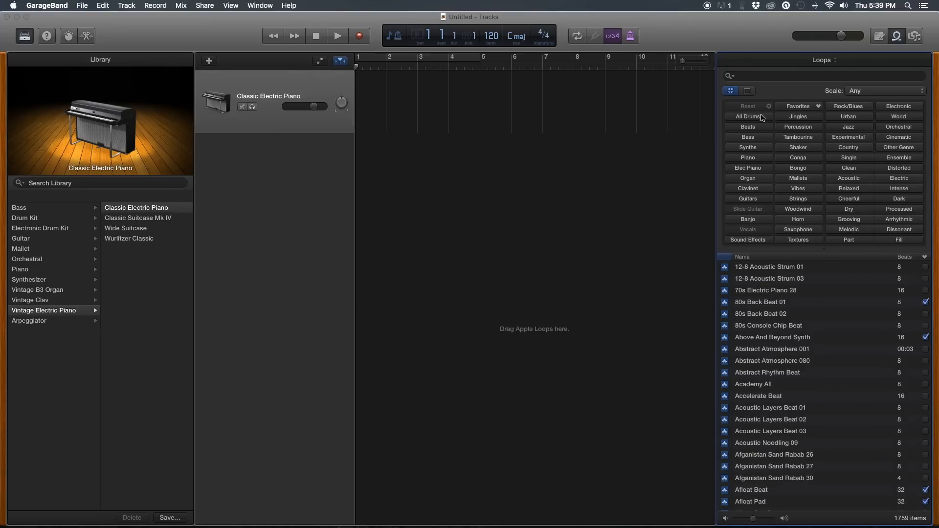
mouse_move(786, 158)
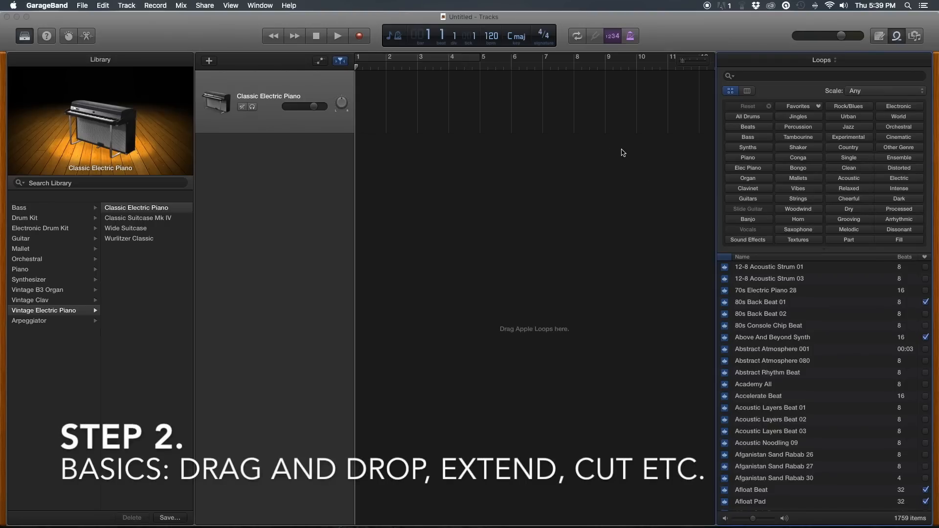
Step: Filter to the 733 drum loops and audition 80s Back Beat 01 as a trial track
left_click(747, 117)
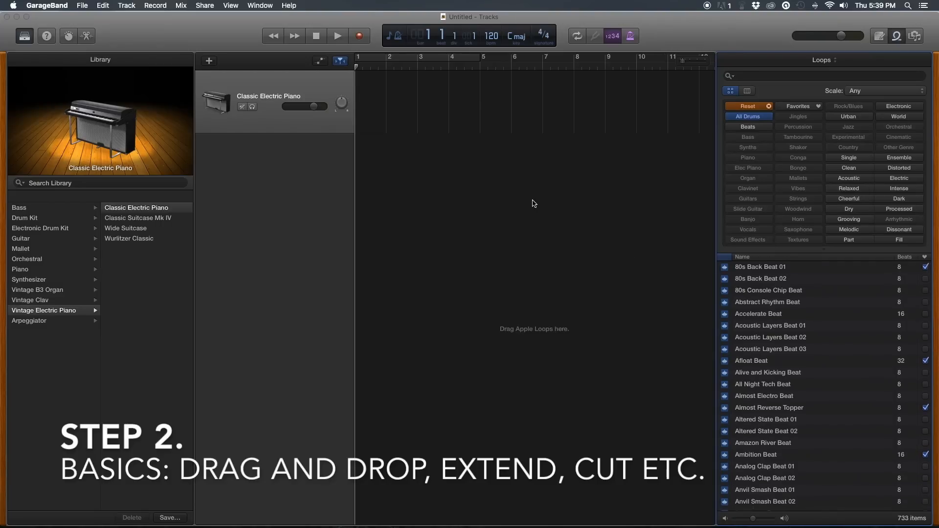
mouse_move(773, 268)
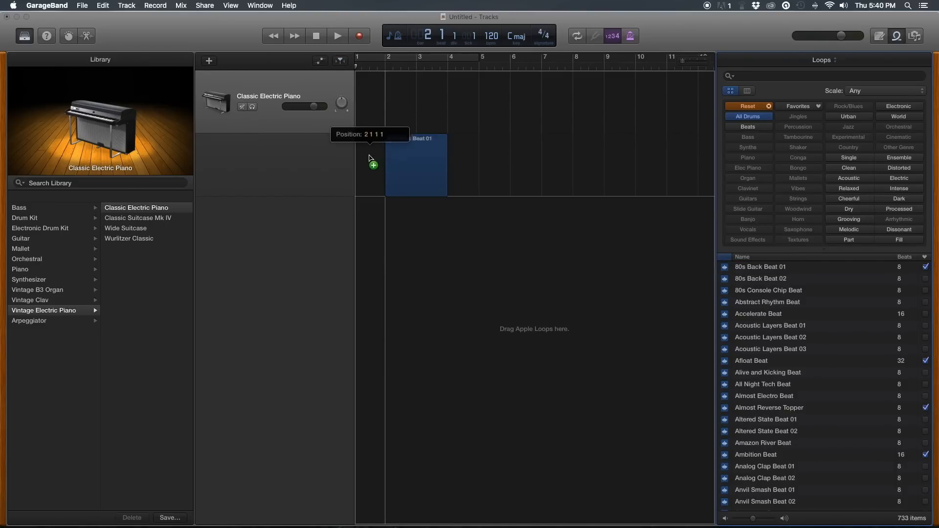
left_click_drag(760, 266, 387, 164)
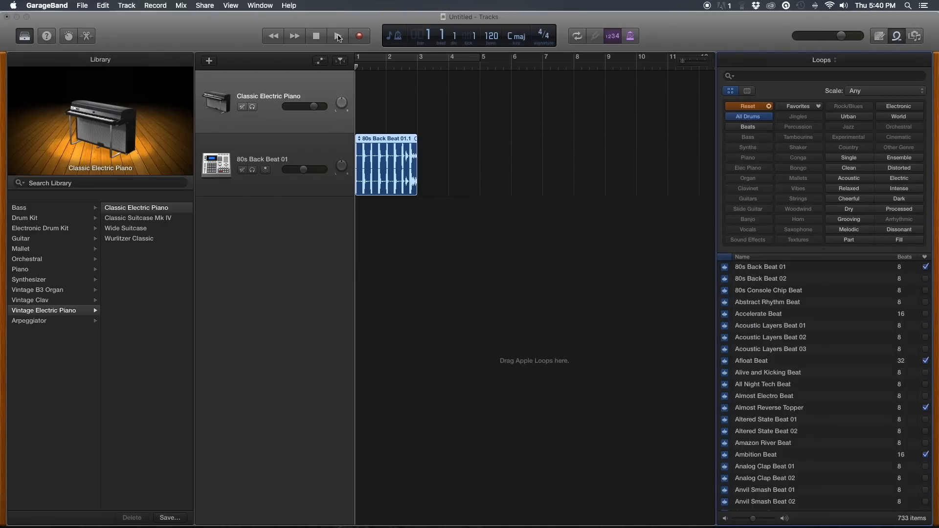
left_click(338, 35)
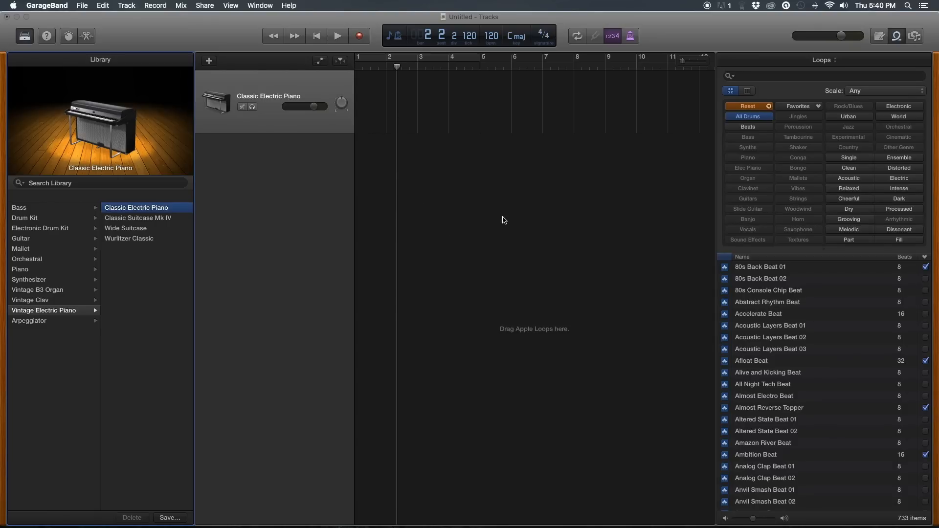
mouse_move(763, 288)
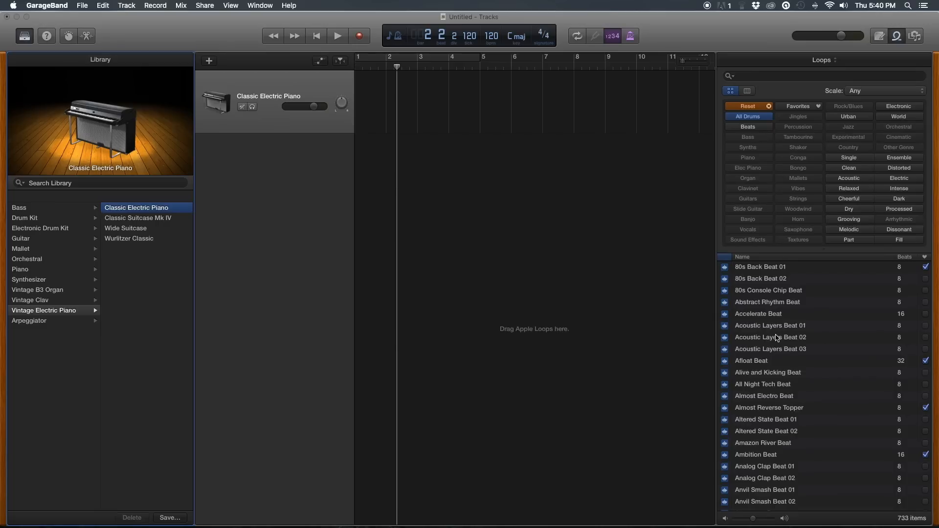
left_click_drag(758, 314, 426, 148)
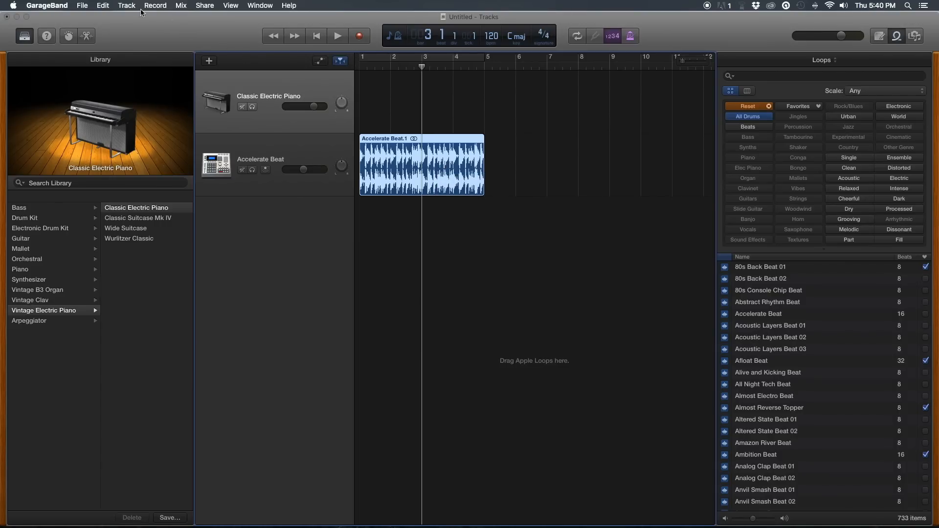
mouse_move(328, 113)
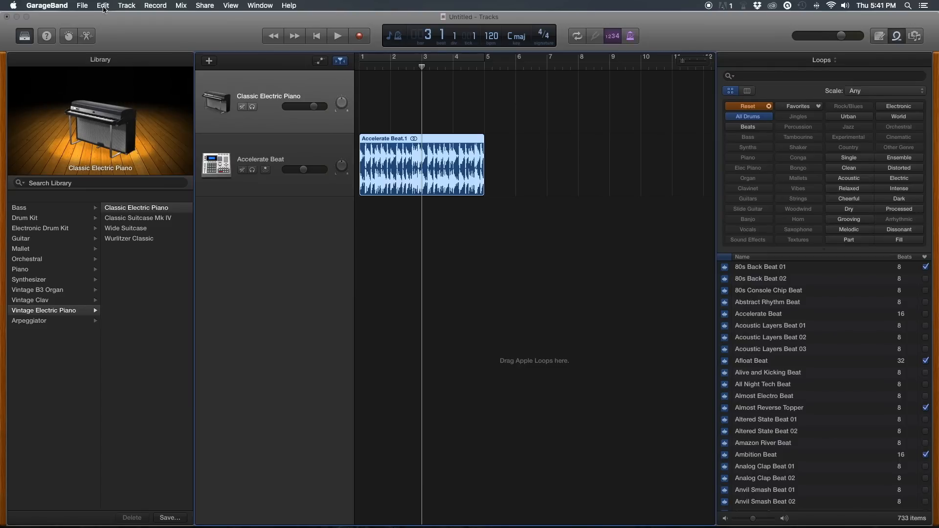
left_click(102, 5)
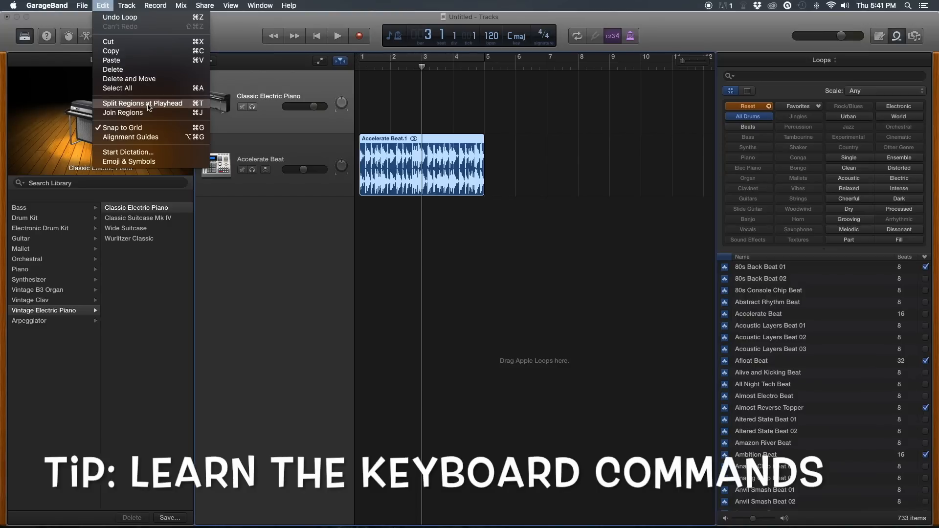
mouse_move(182, 108)
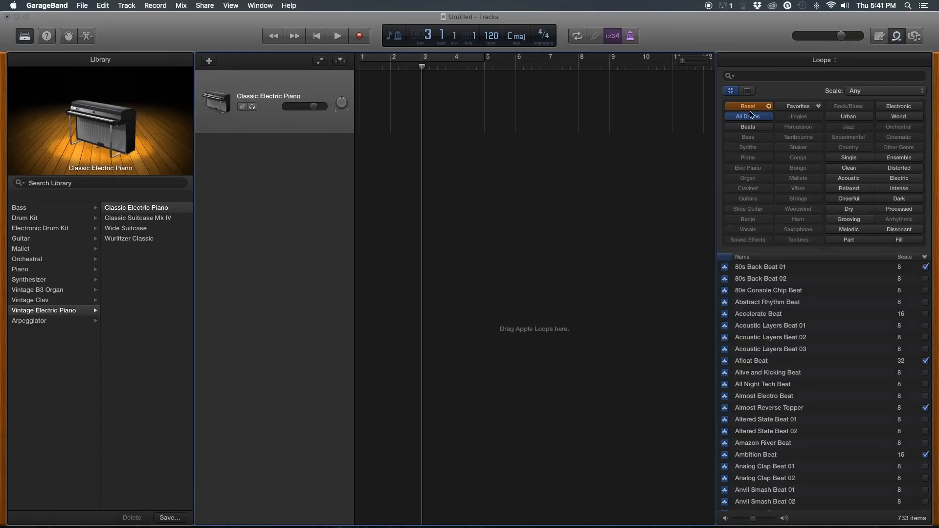
Step: Clear the drums filter and list only the 300 synth loops
left_click(748, 106)
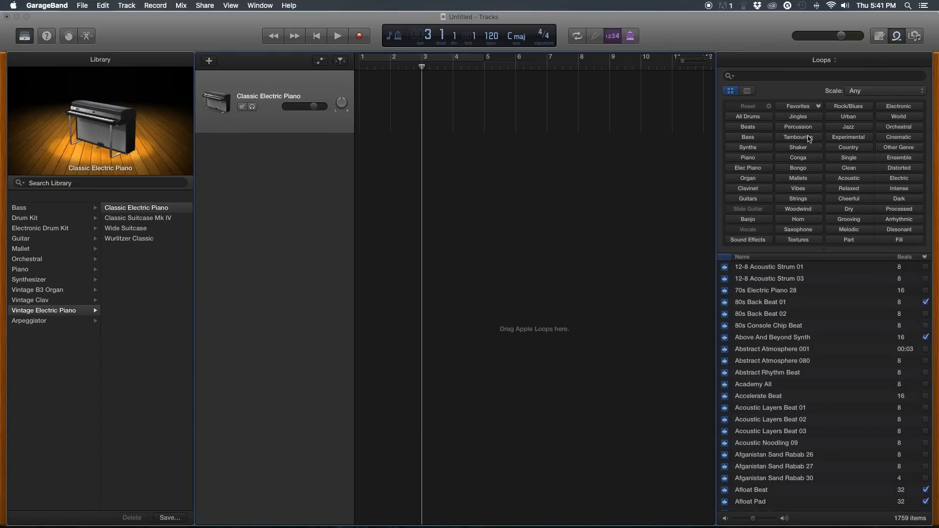
mouse_move(688, 158)
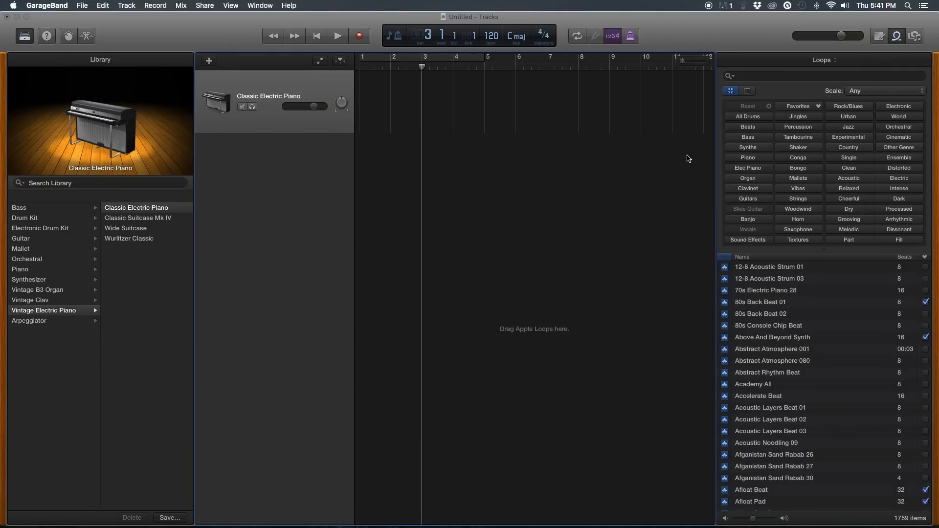
mouse_move(775, 190)
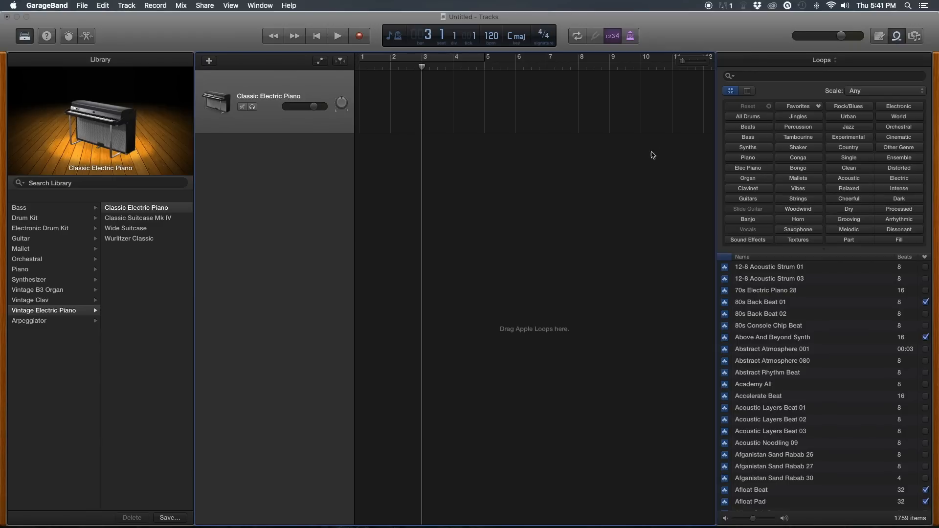
mouse_move(752, 153)
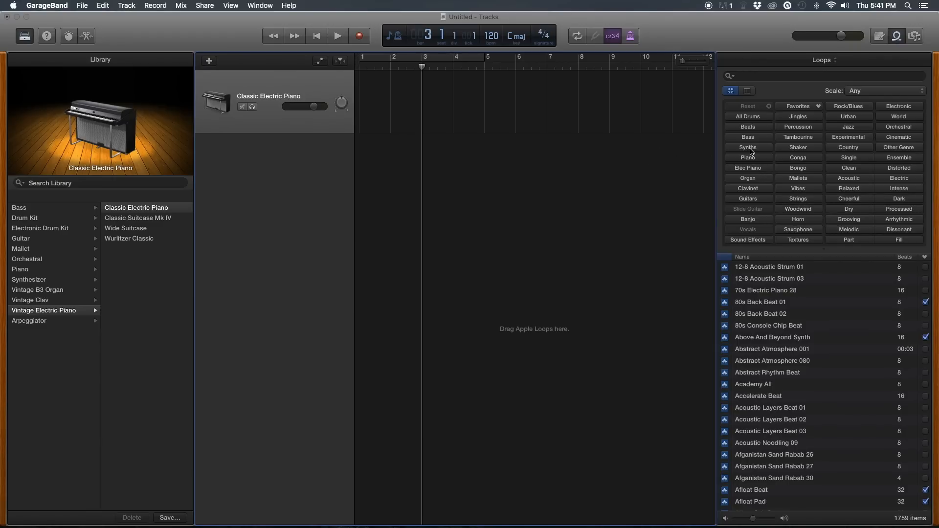
left_click(747, 148)
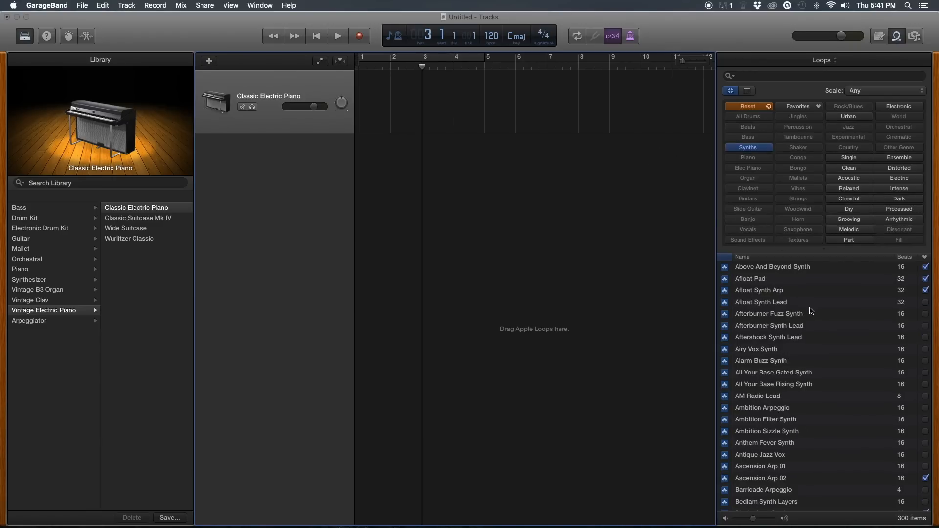
scroll("down", 3)
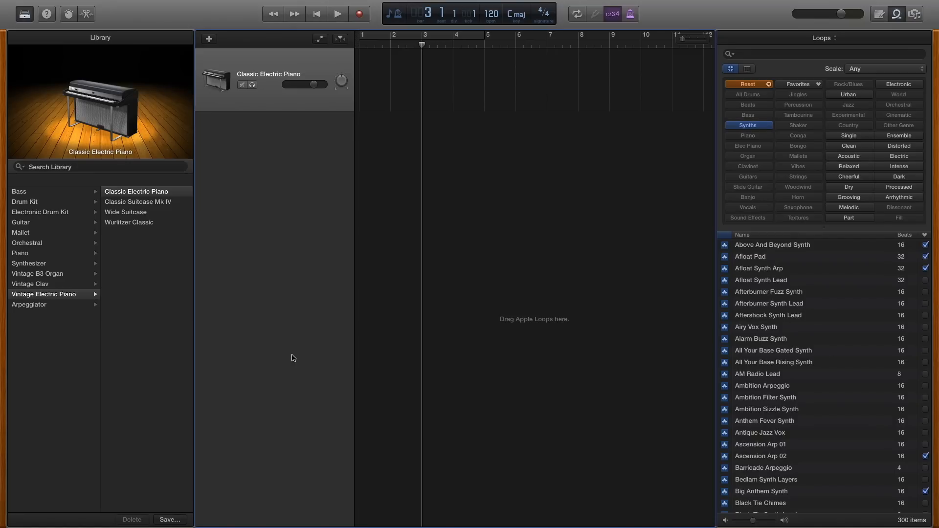
mouse_move(553, 317)
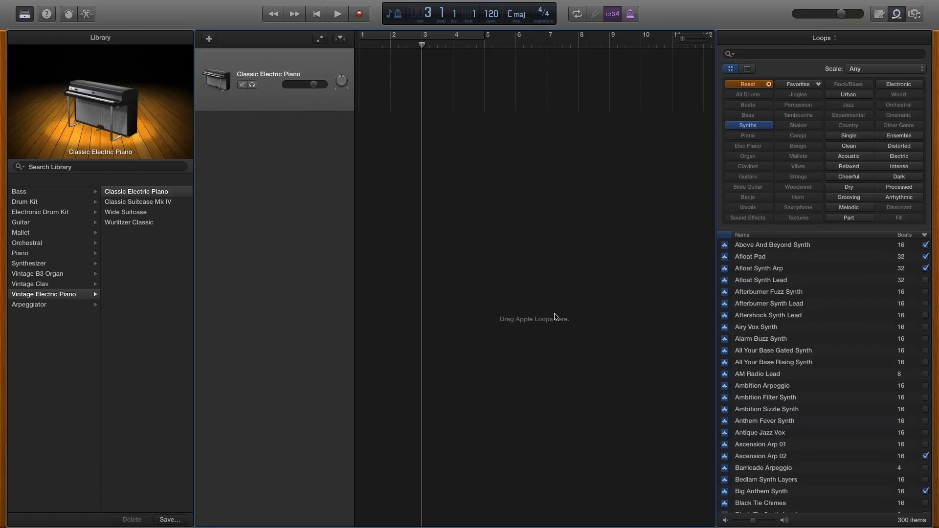
mouse_move(555, 315)
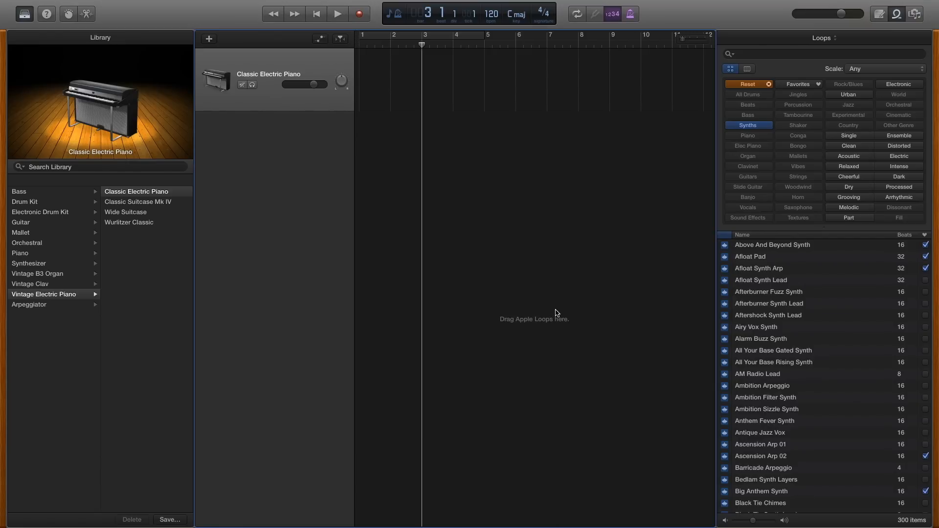
mouse_move(615, 262)
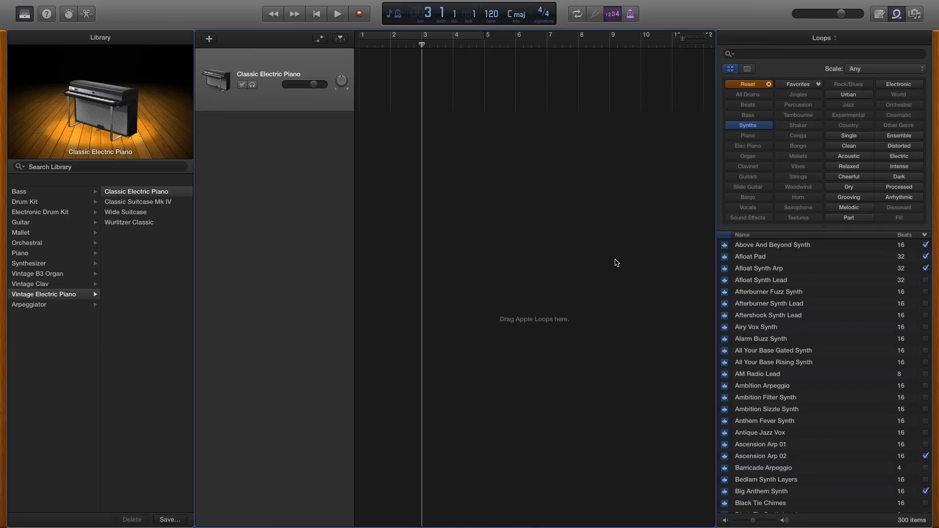
mouse_move(629, 382)
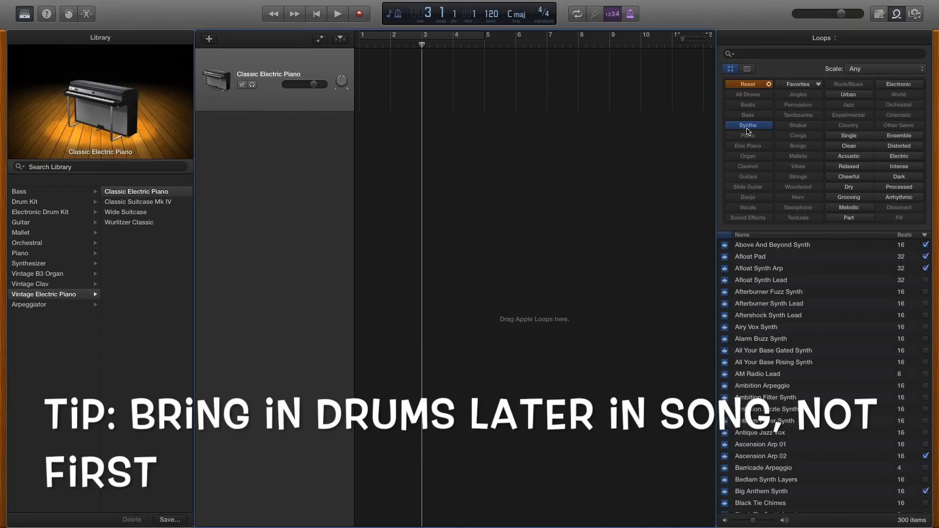
mouse_move(747, 125)
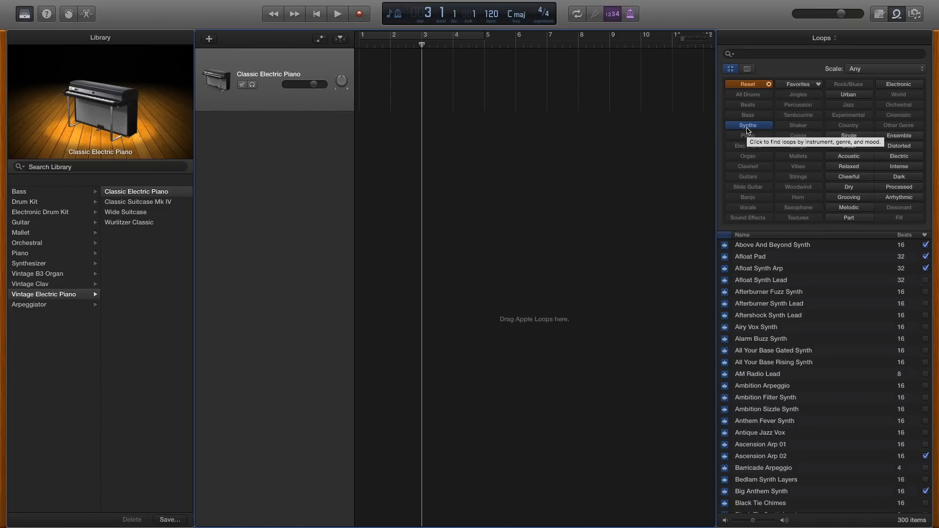
Step: From the 63 Favorites, add Slip And Slide Synth at bar 1 and audition it
left_click(798, 83)
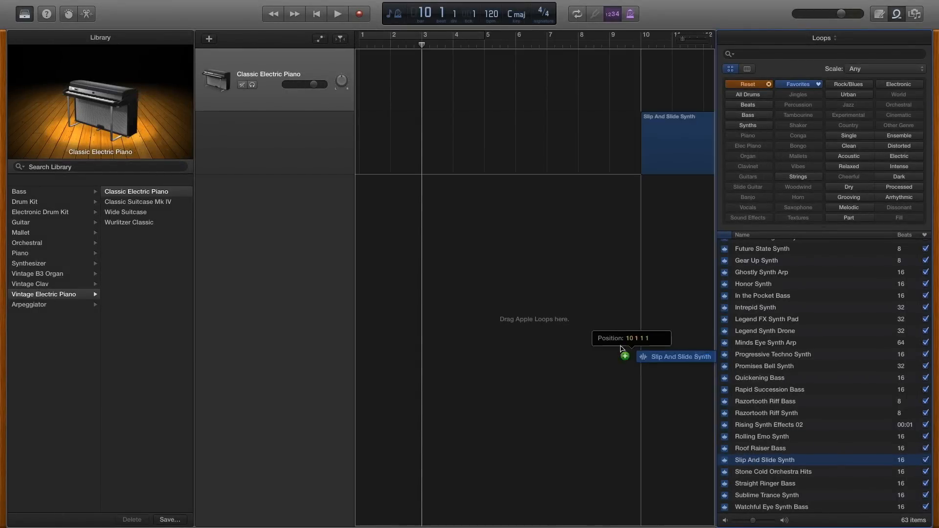
left_click_drag(671, 357, 421, 142)
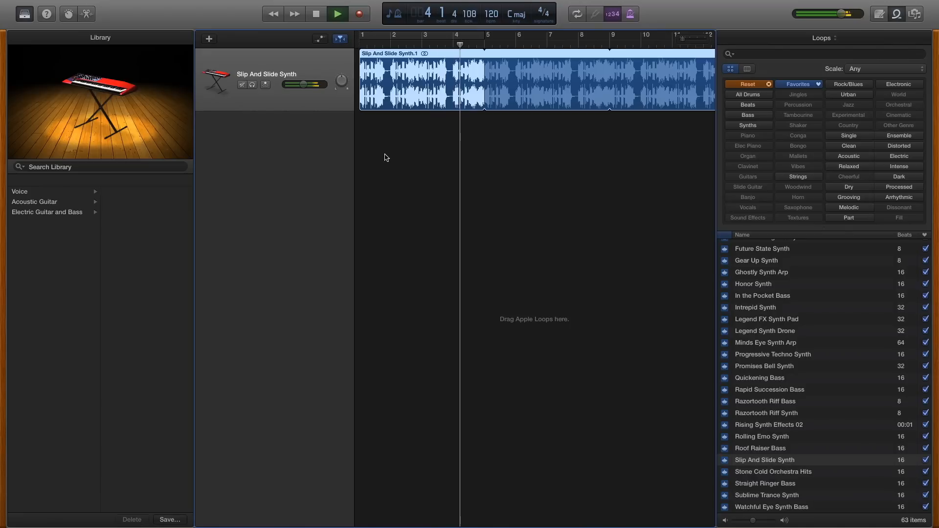
left_click(337, 13)
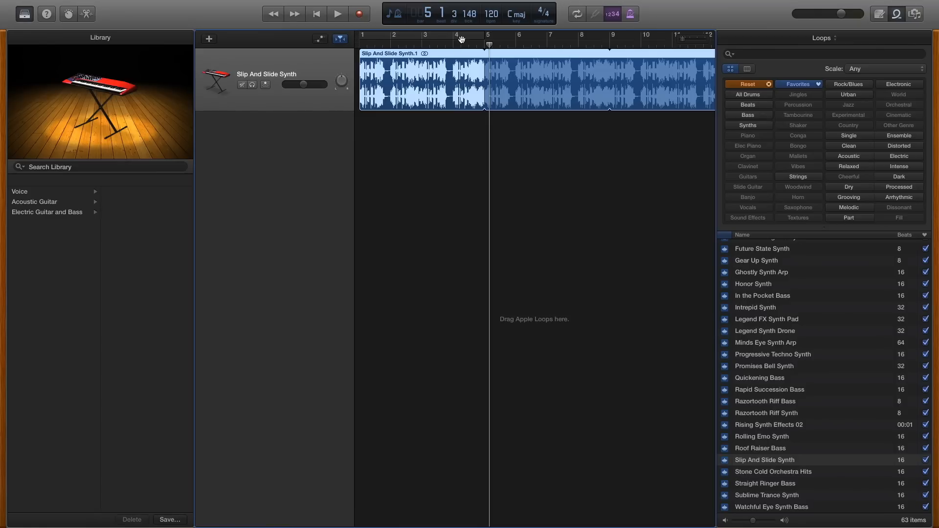
mouse_move(476, 40)
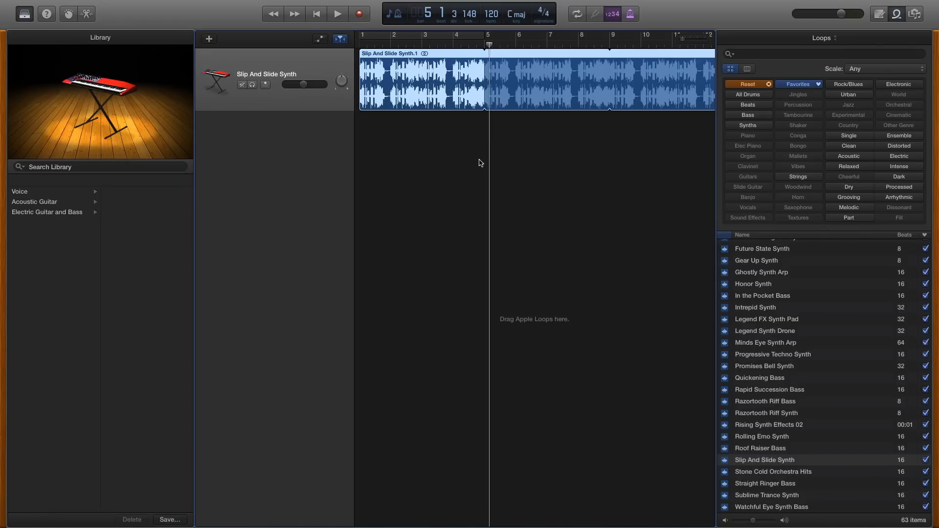
mouse_move(383, 83)
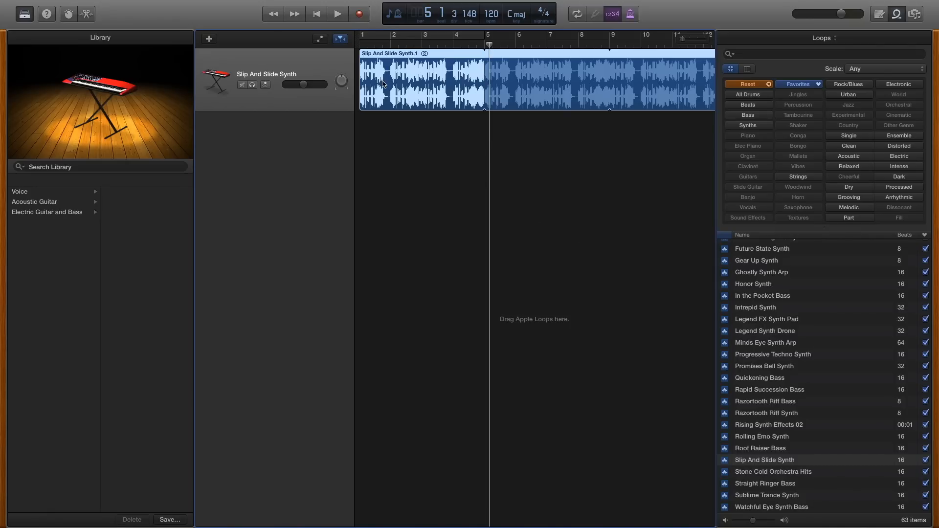
Step: Place Future State Synth at bar 5 and loop it out to bar 13
scroll("down", 3)
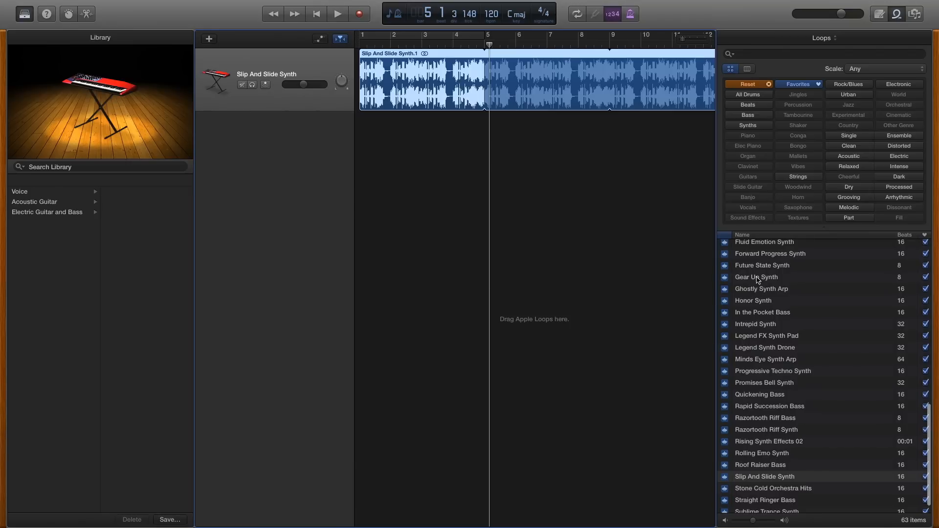
left_click(762, 265)
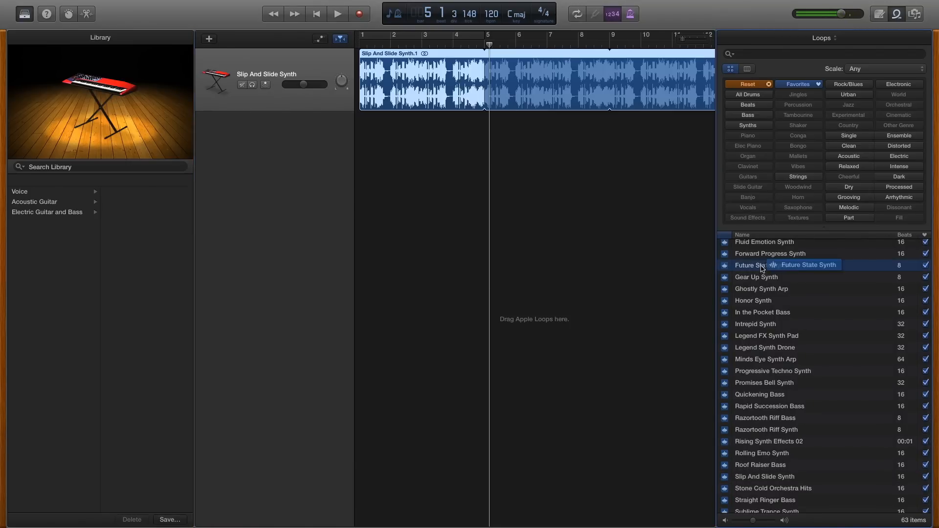
left_click_drag(762, 264, 515, 144)
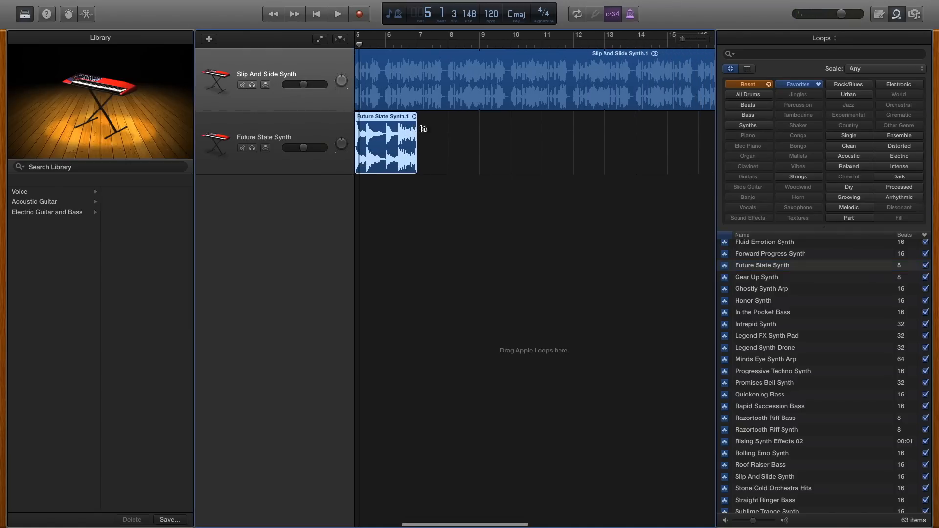
left_click_drag(415, 144, 603, 144)
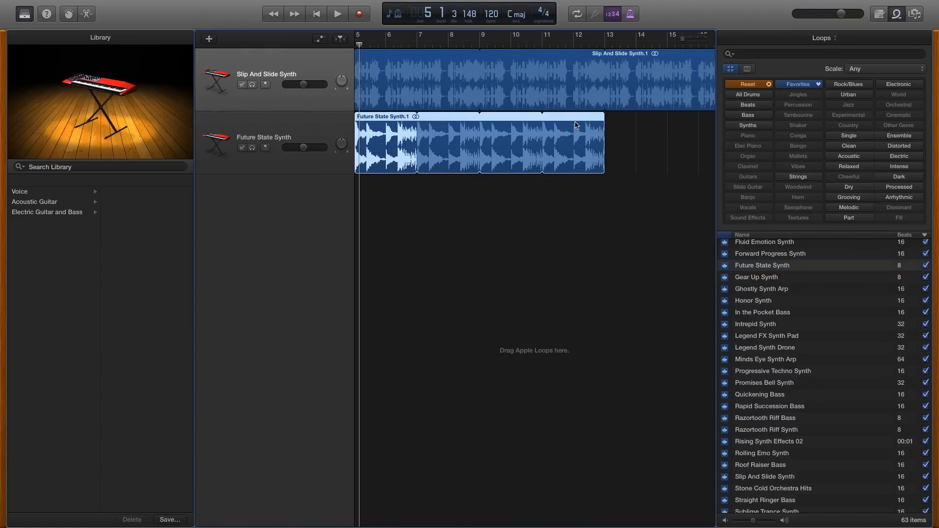
left_click(337, 13)
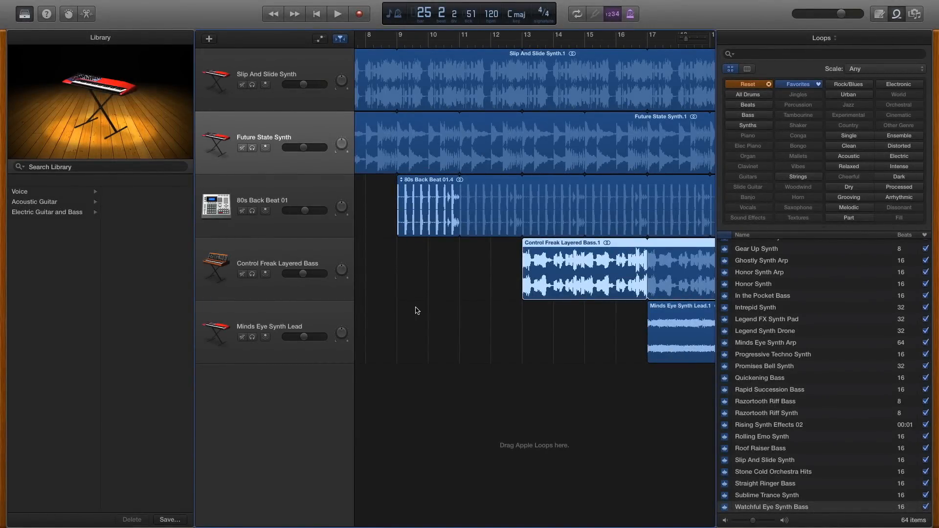
mouse_move(428, 309)
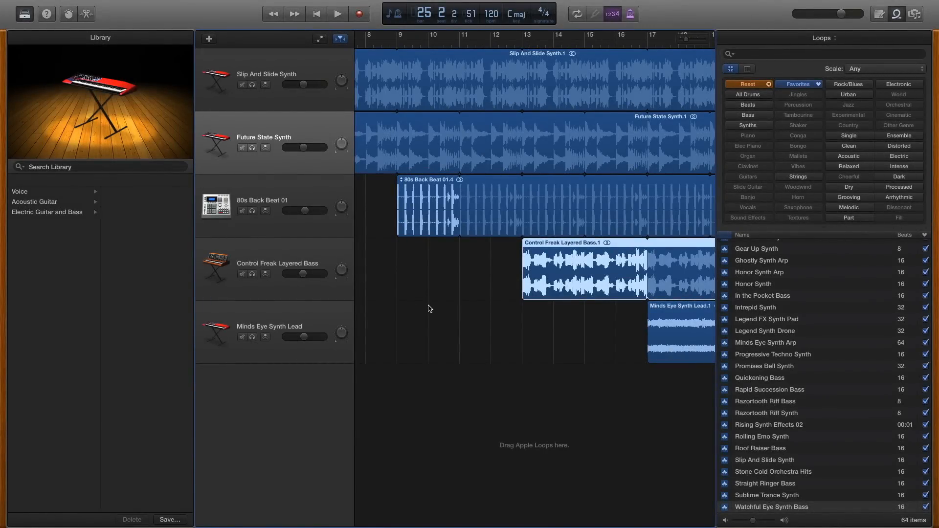
mouse_move(463, 298)
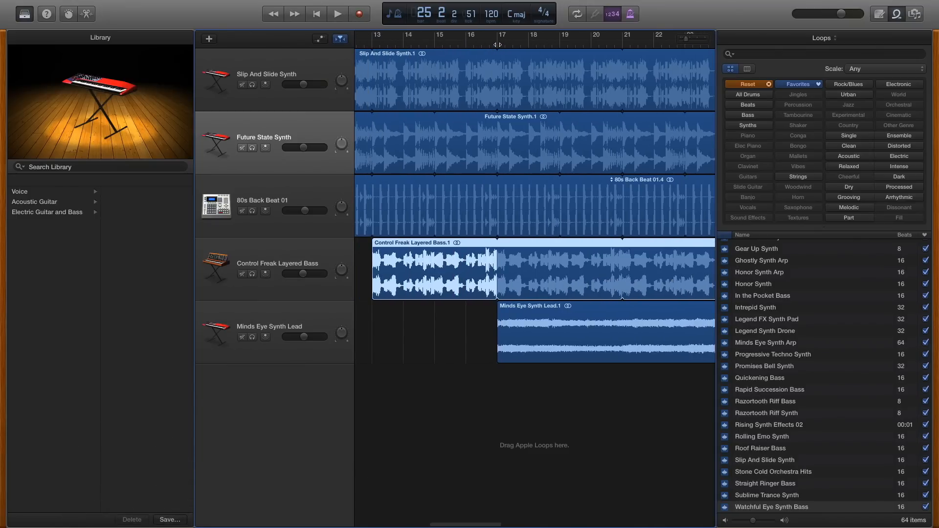
Step: Play the five-track arrangement from around bar 17, then stop
left_click(337, 13)
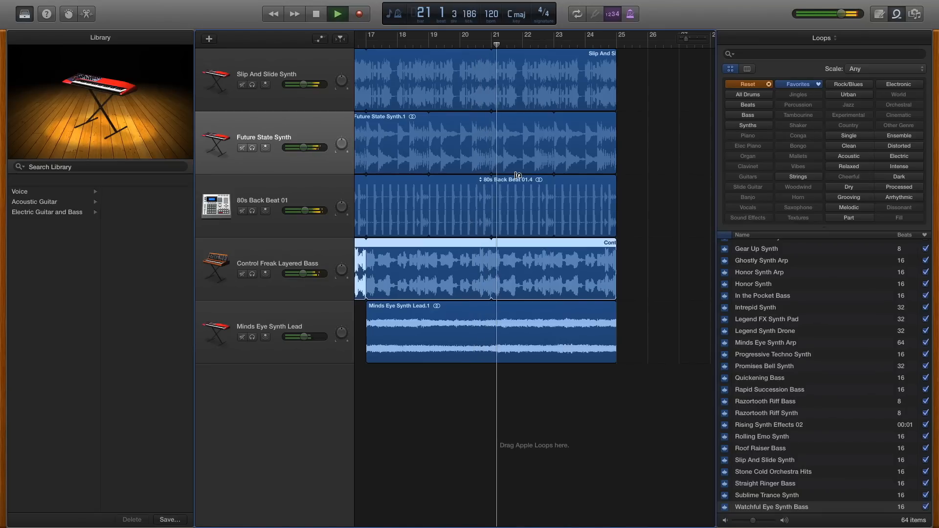
left_click(337, 13)
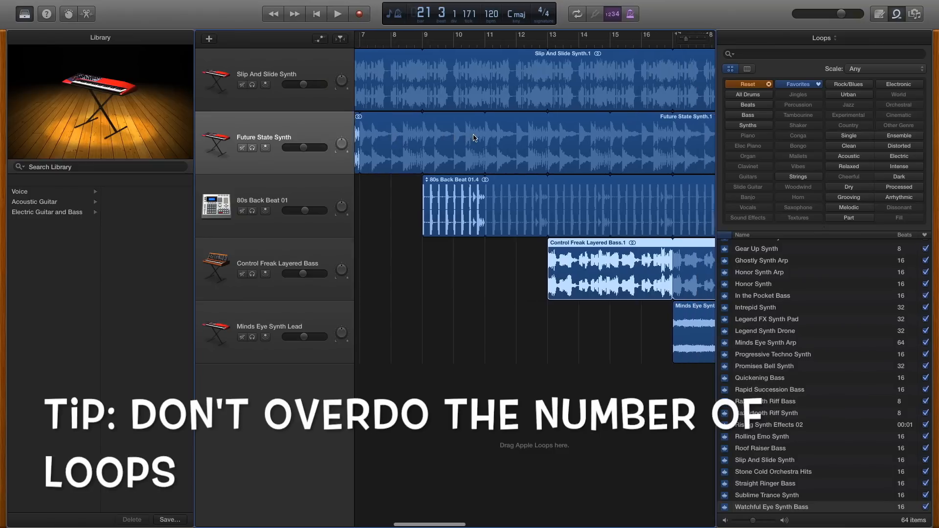
Step: Scroll to the region ends and show the song position as elapsed time, about 47 seconds
scroll("right", 3)
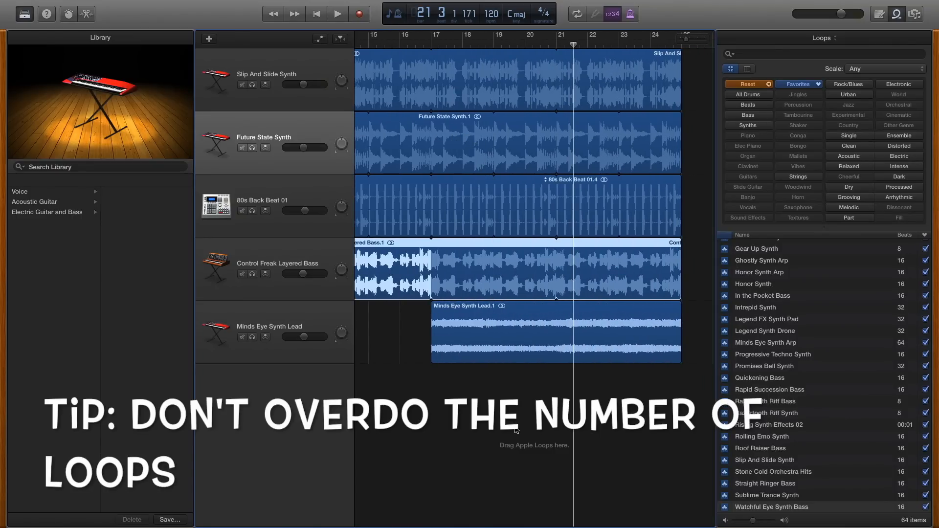
mouse_move(523, 416)
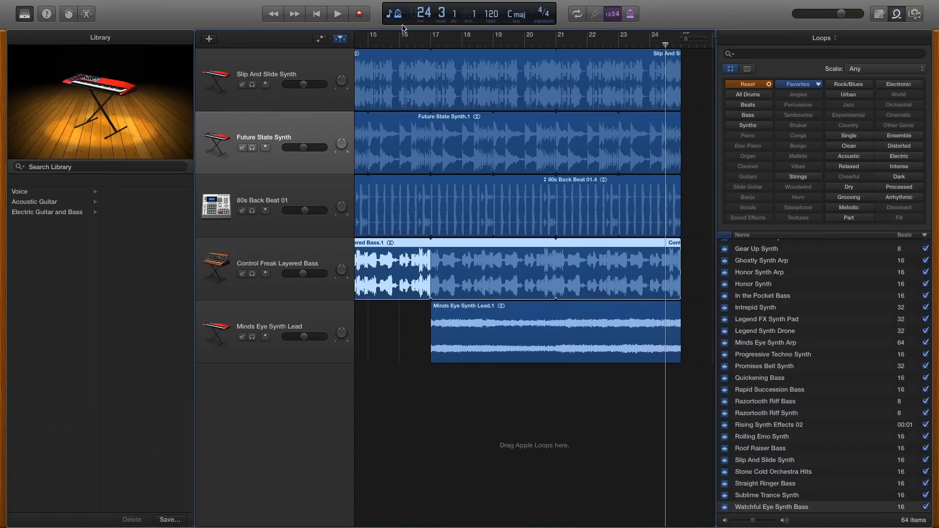
left_click(394, 13)
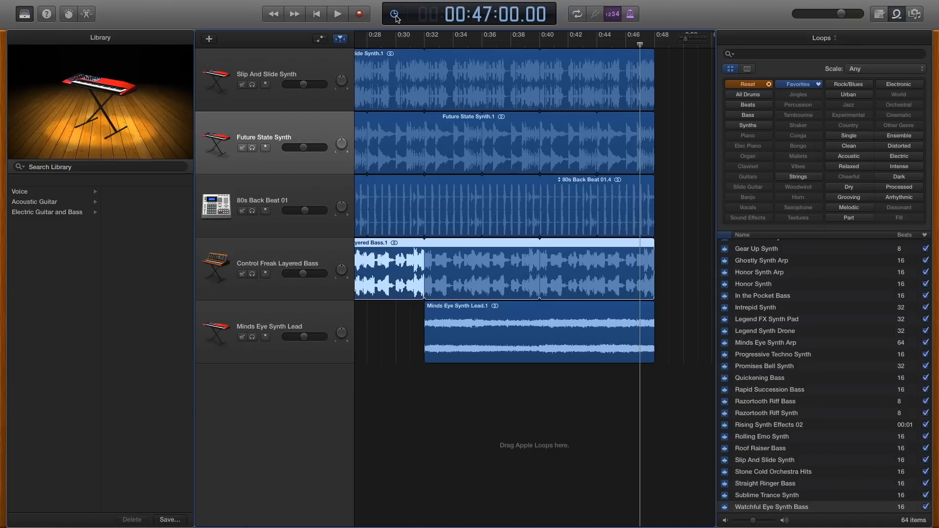
left_click(394, 13)
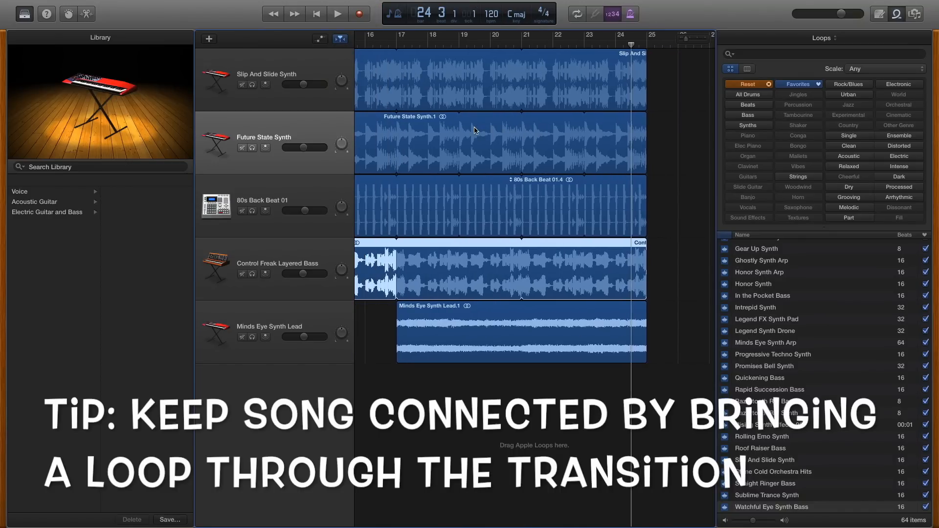
scroll("right", 3)
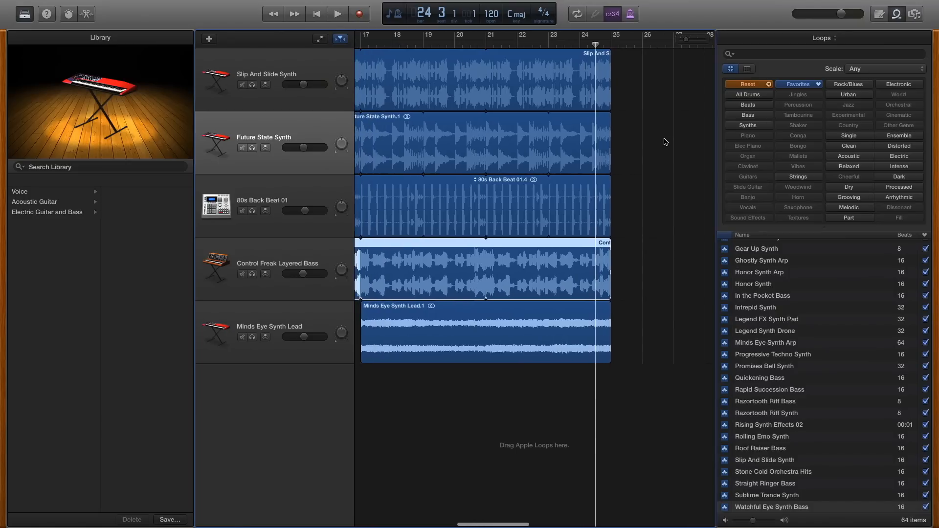
mouse_move(352, 125)
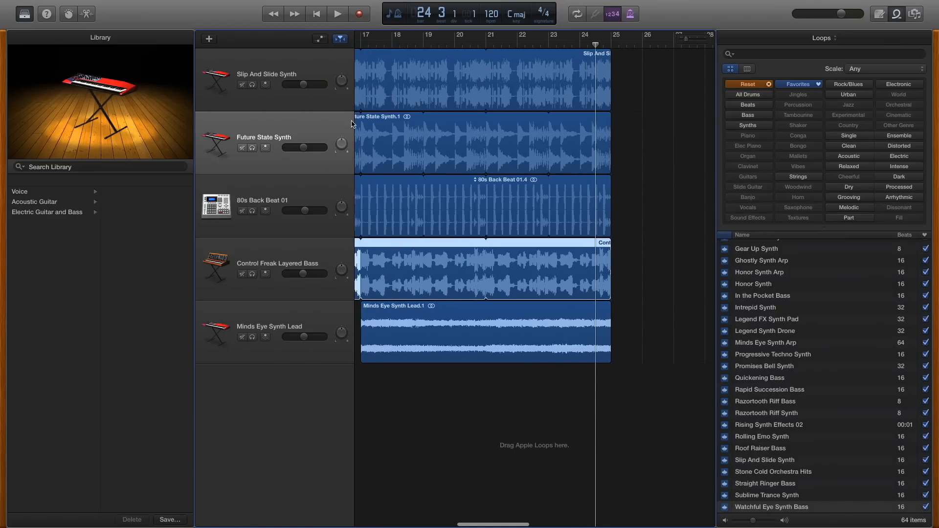
mouse_move(657, 223)
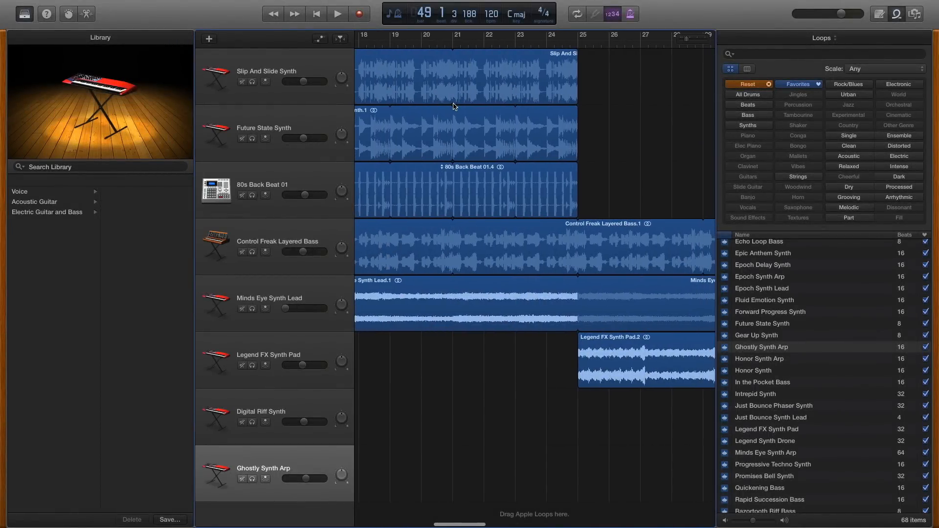
Step: Scroll back and forth through the arrangement, then reveal each track's volume automation line
scroll("left", 3)
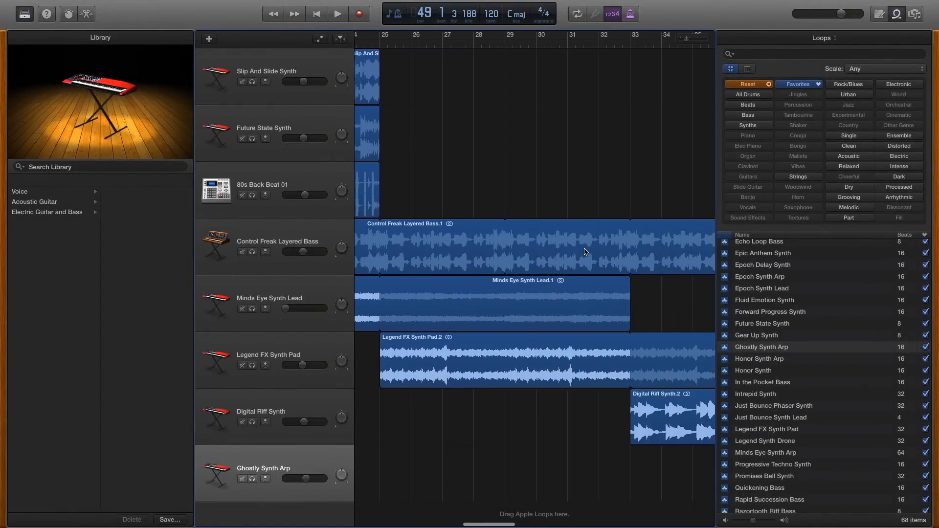
scroll("right", 3)
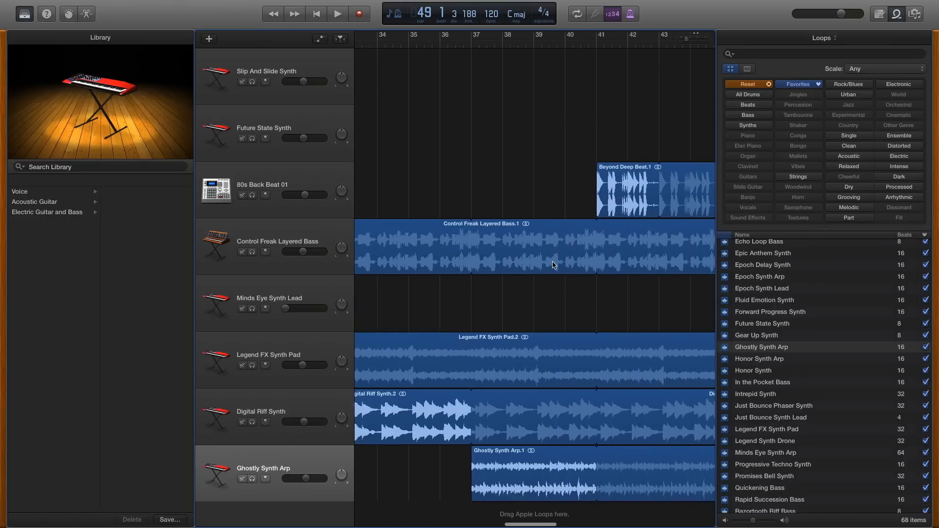
scroll("left", 3)
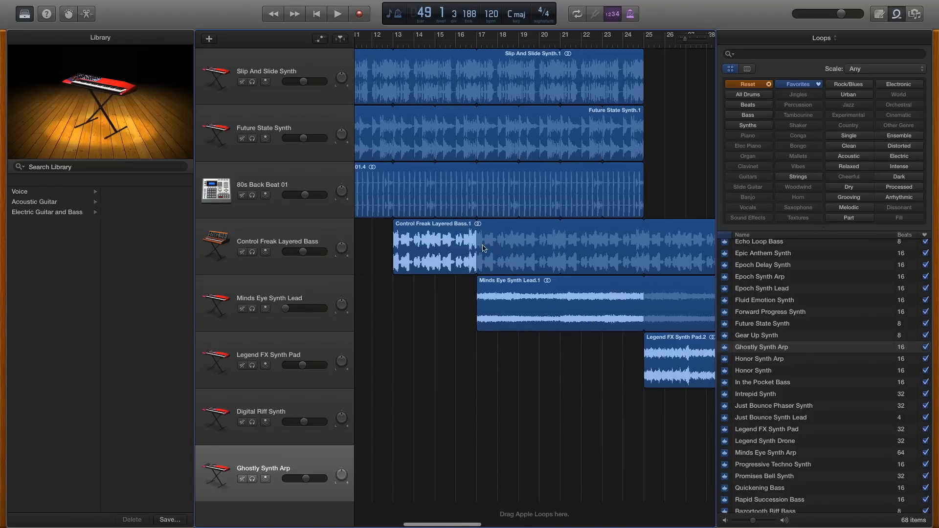
mouse_move(509, 145)
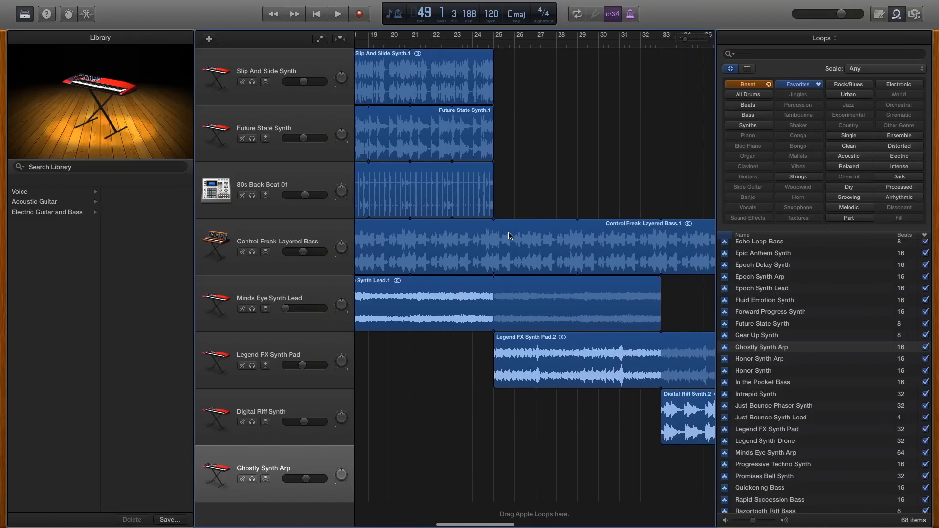
scroll("right", 3)
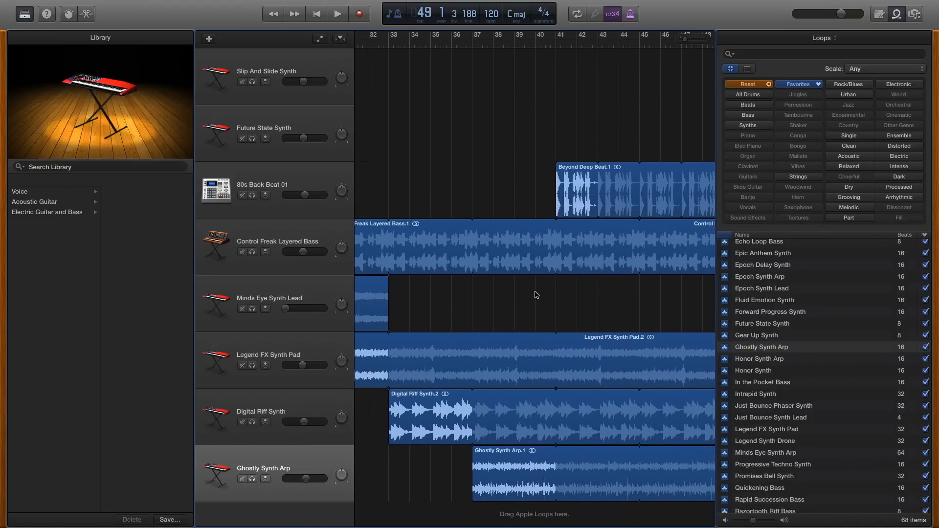
scroll("left", 3)
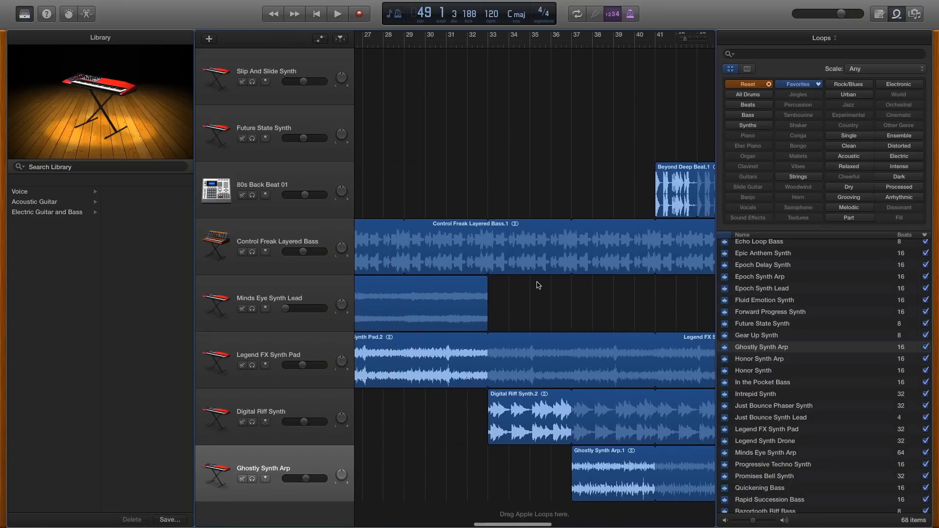
scroll("left", 3)
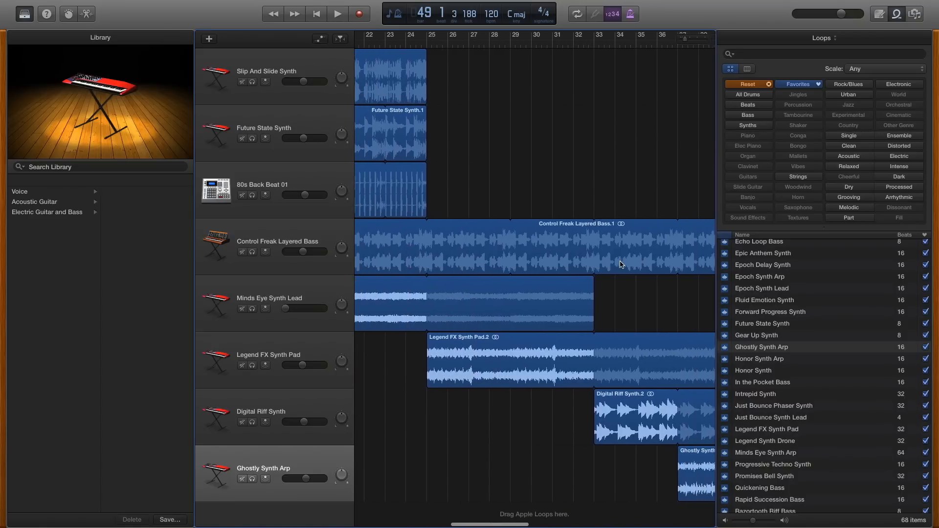
scroll("right", 3)
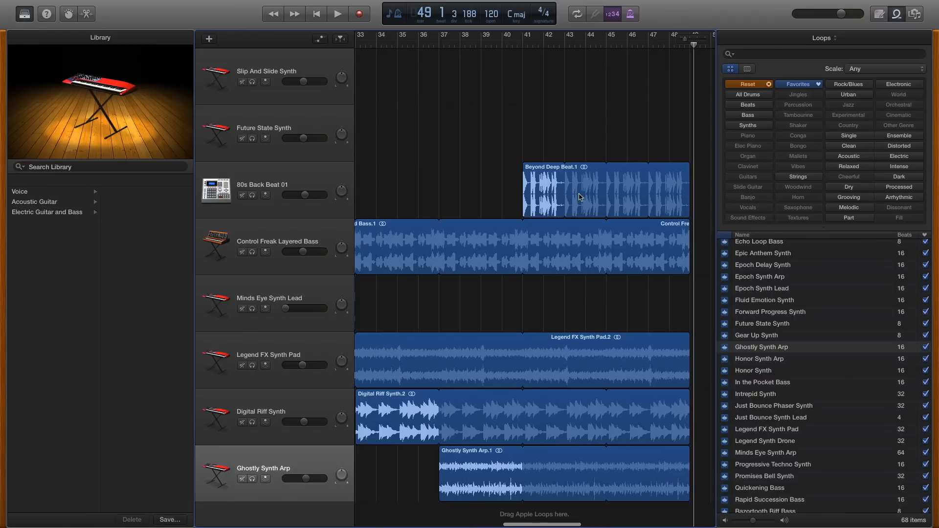
mouse_move(576, 193)
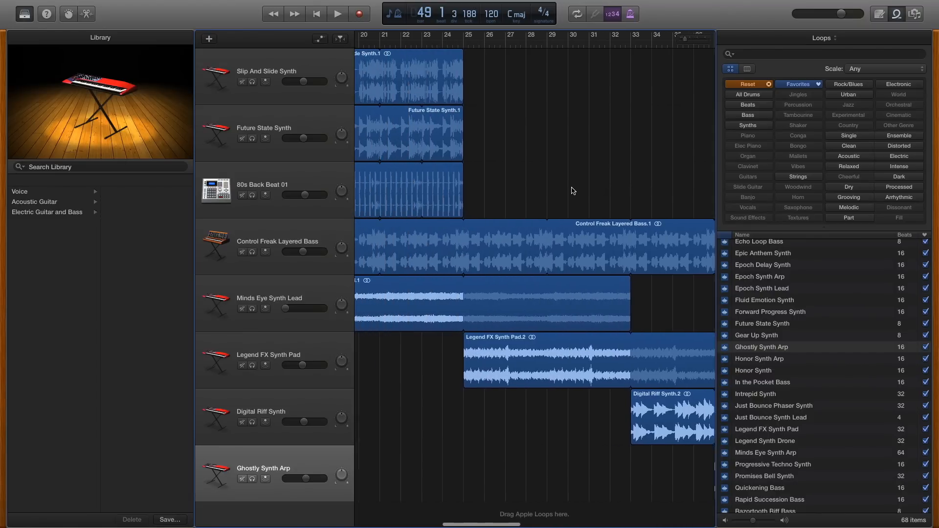
scroll("left", 3)
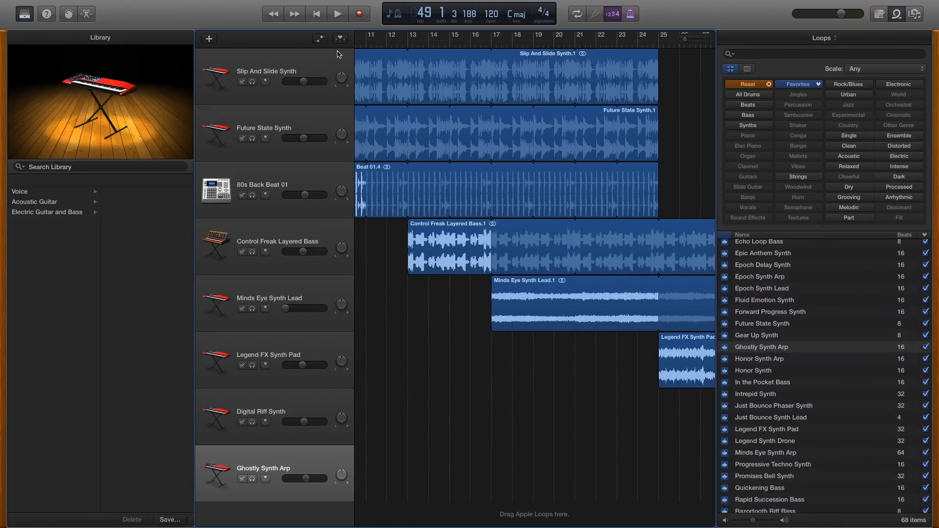
left_click(320, 38)
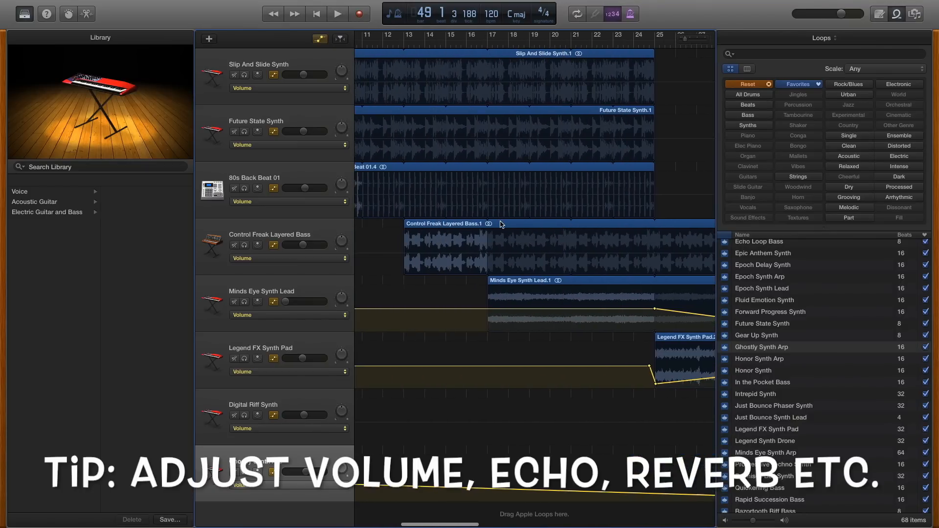
Step: Scroll across the arrangement to review the lead and pad volume curves
scroll("left", 3)
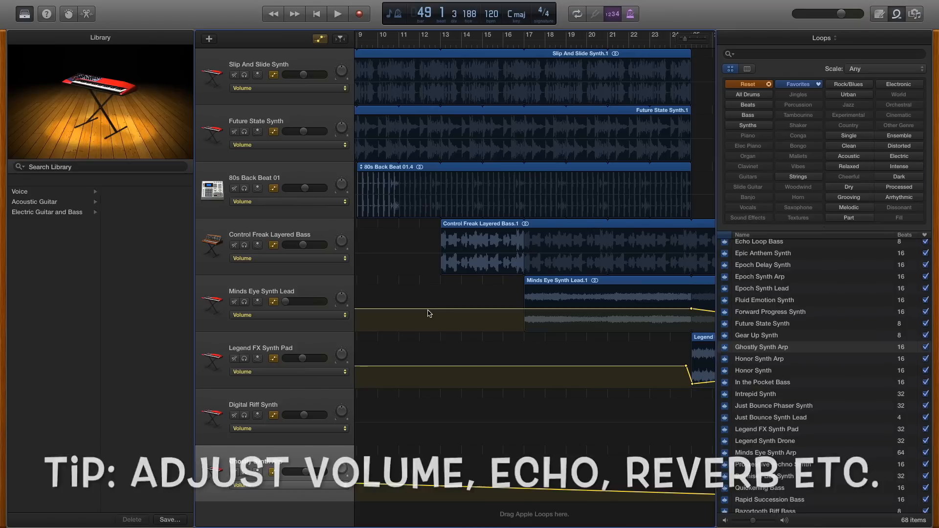
scroll("right", 3)
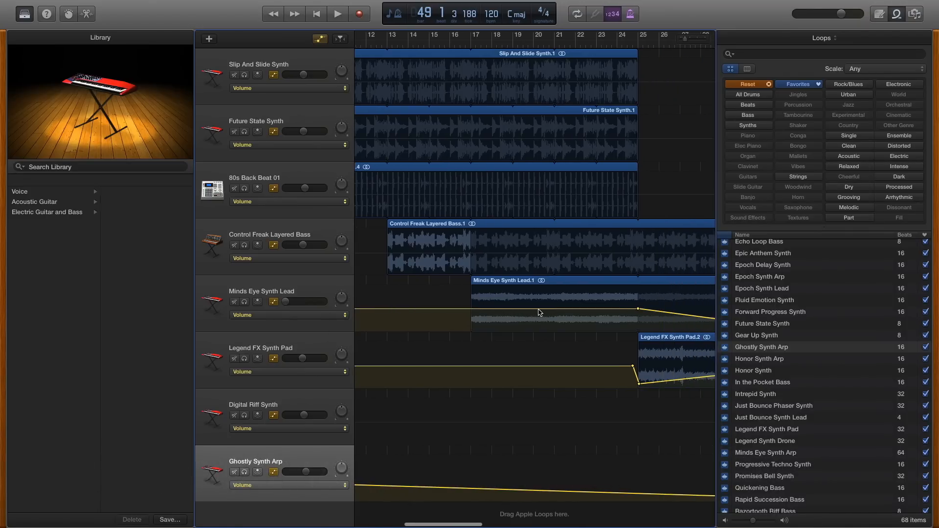
scroll("right", 3)
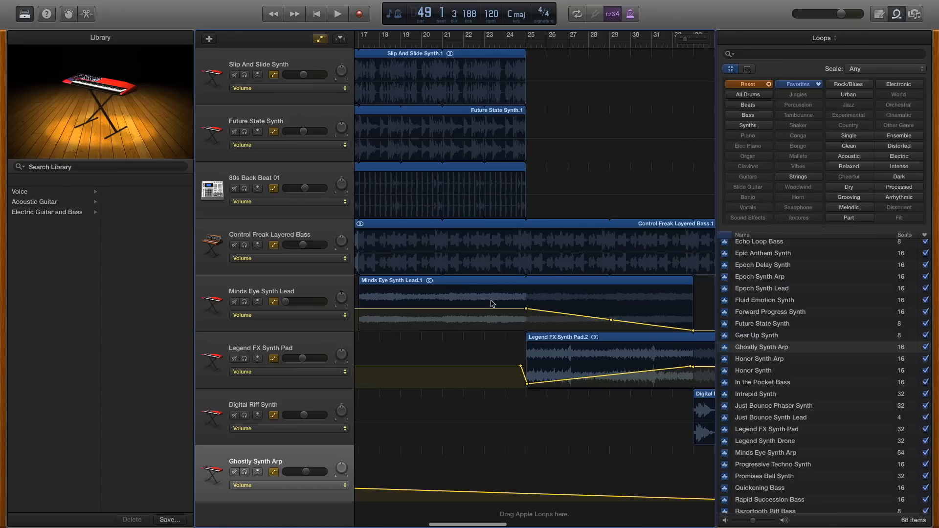
mouse_move(514, 292)
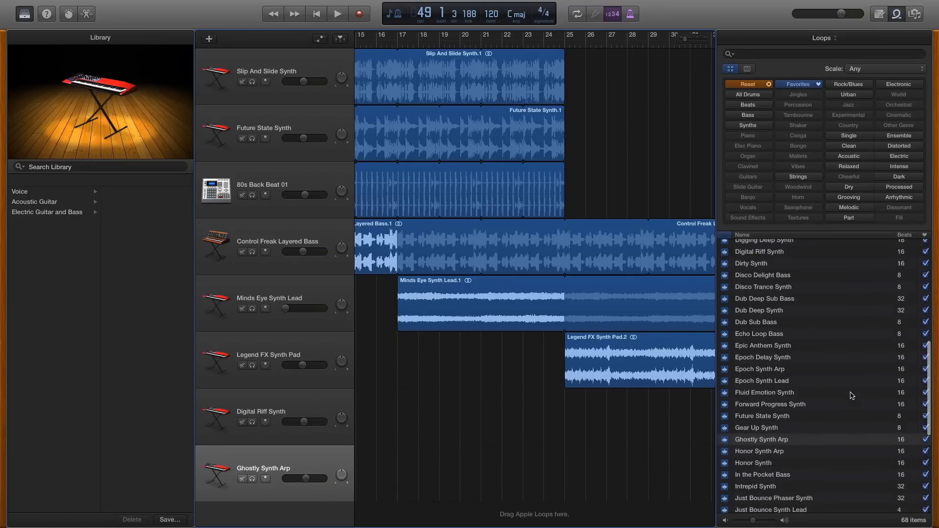
Step: Scroll the loop list and preview Rising Synth Effects 02 as a transition effect
scroll("down", 3)
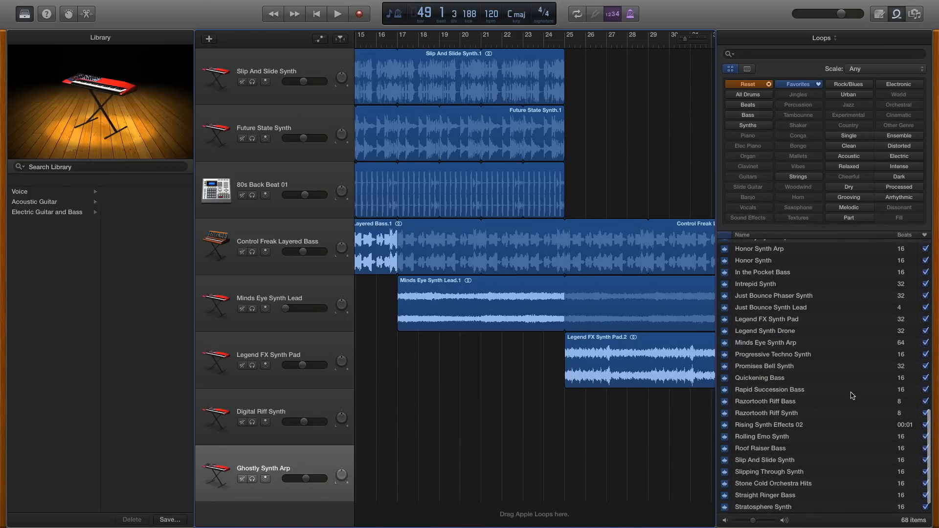
mouse_move(854, 427)
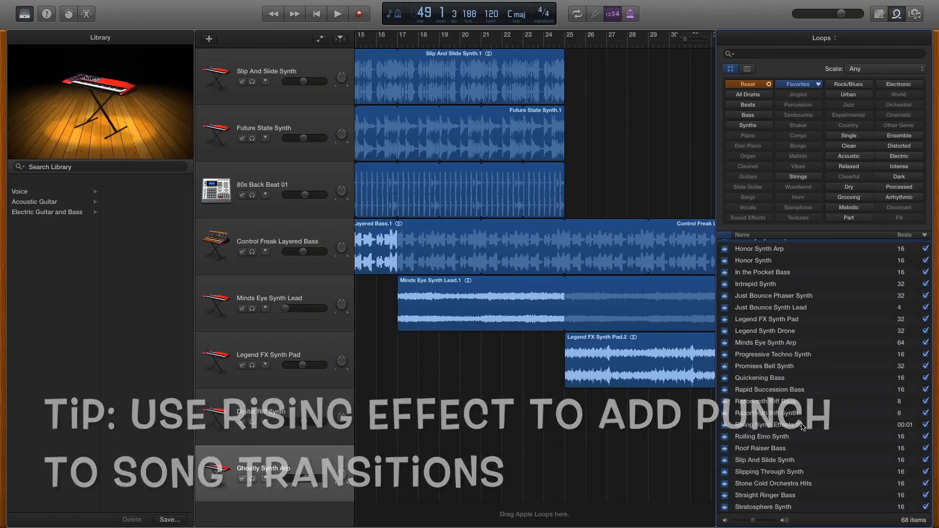
left_click(769, 424)
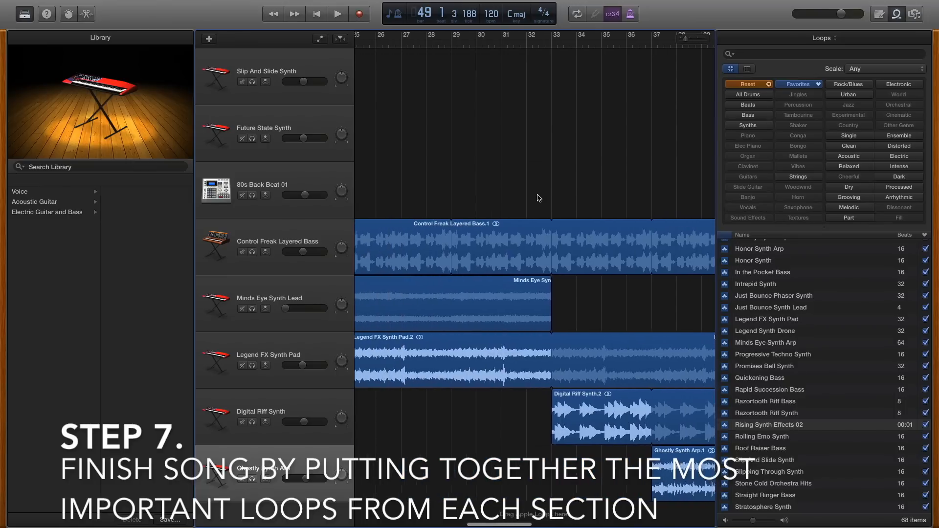
Step: Scroll the timeline right, set the playhead to bar 21, and play the song
scroll("right", 3)
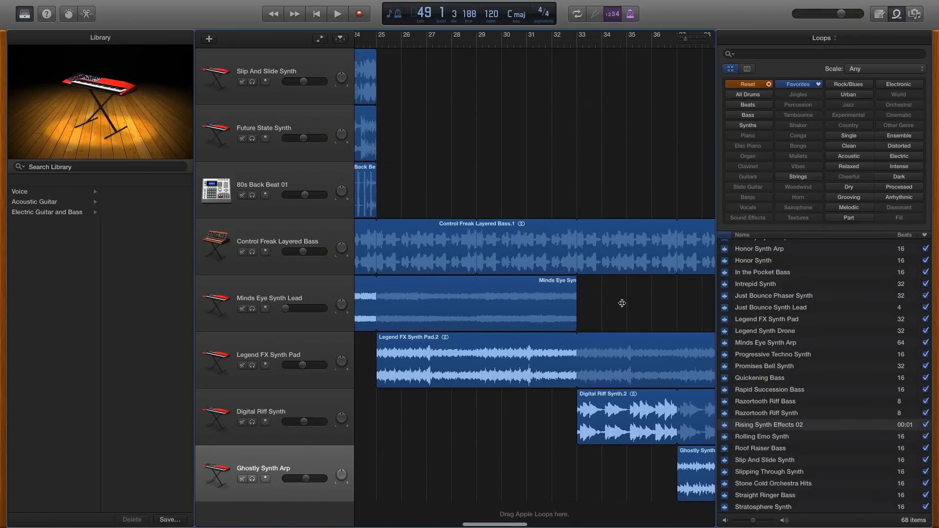
scroll("right", 3)
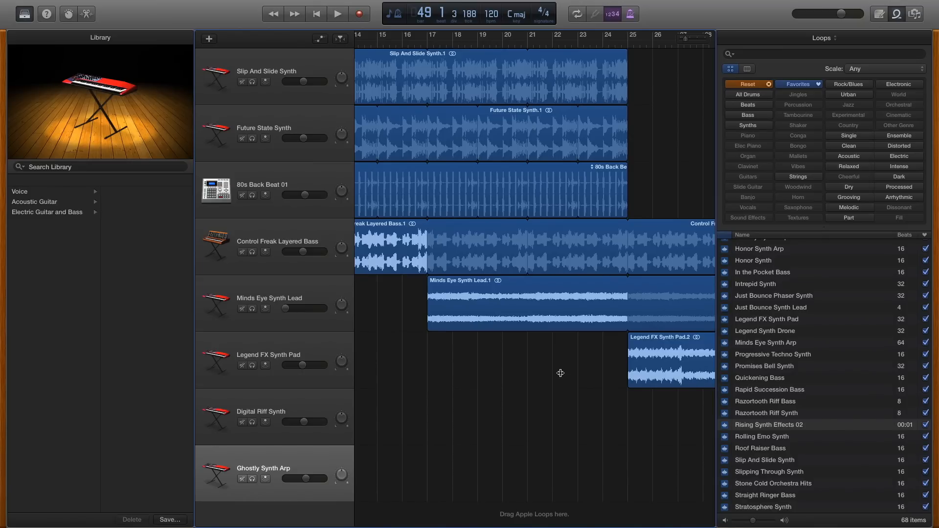
scroll("right", 3)
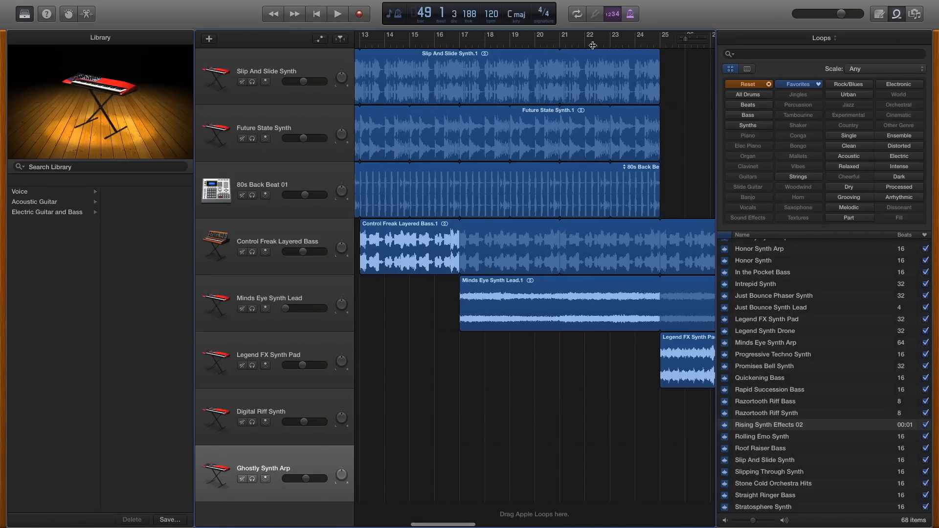
left_click(573, 43)
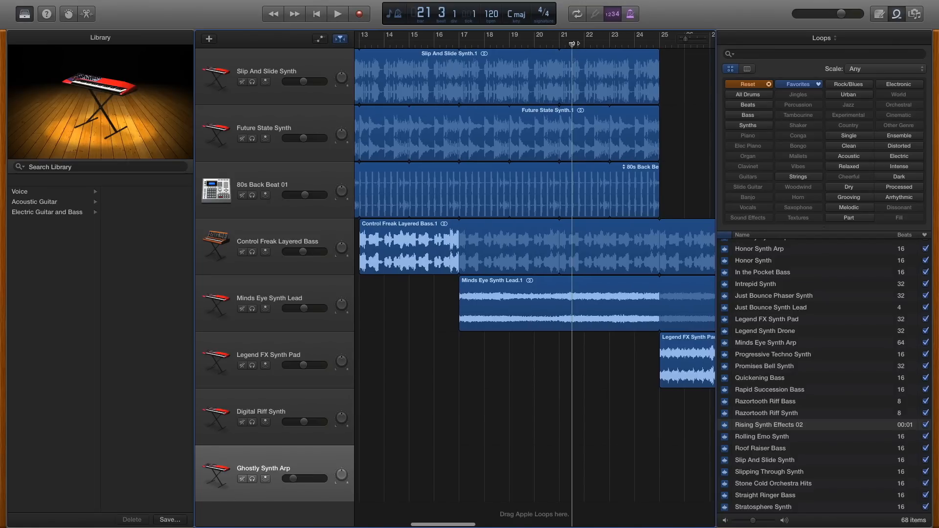
left_click(337, 13)
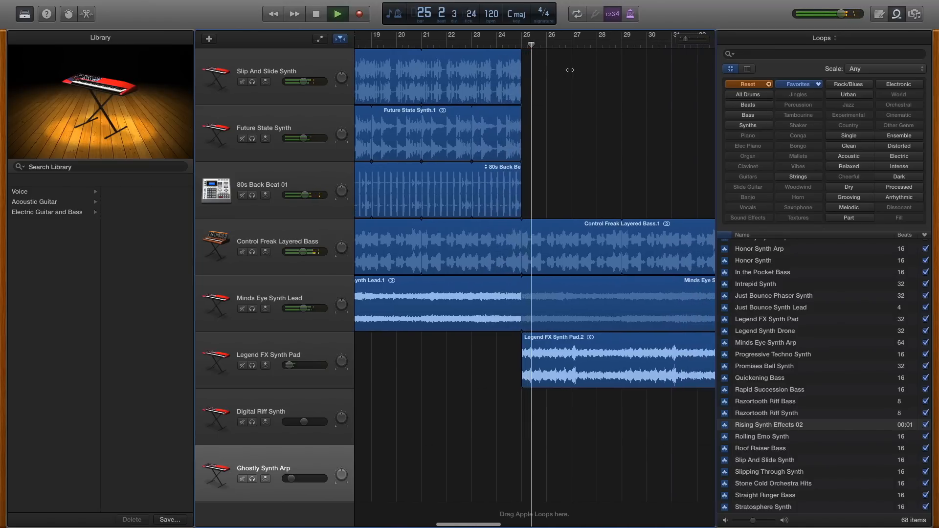
Step: Scroll the timeline right toward bar 40 before the Beyond Deep Beat region
scroll("right", 3)
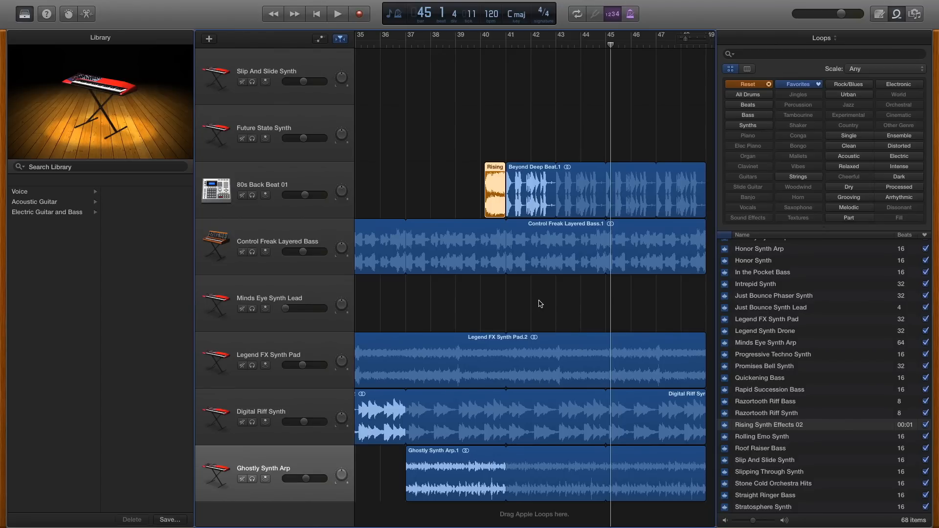
scroll("right", 3)
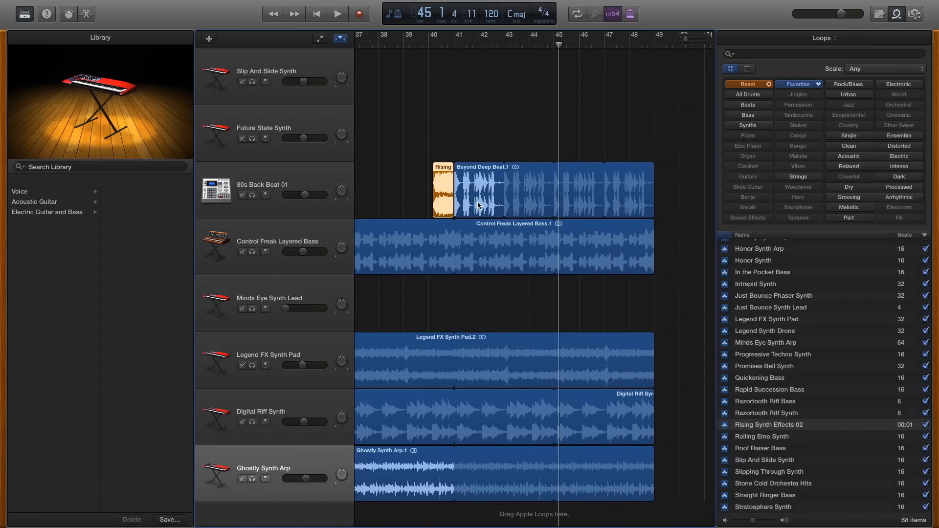
scroll("left", 3)
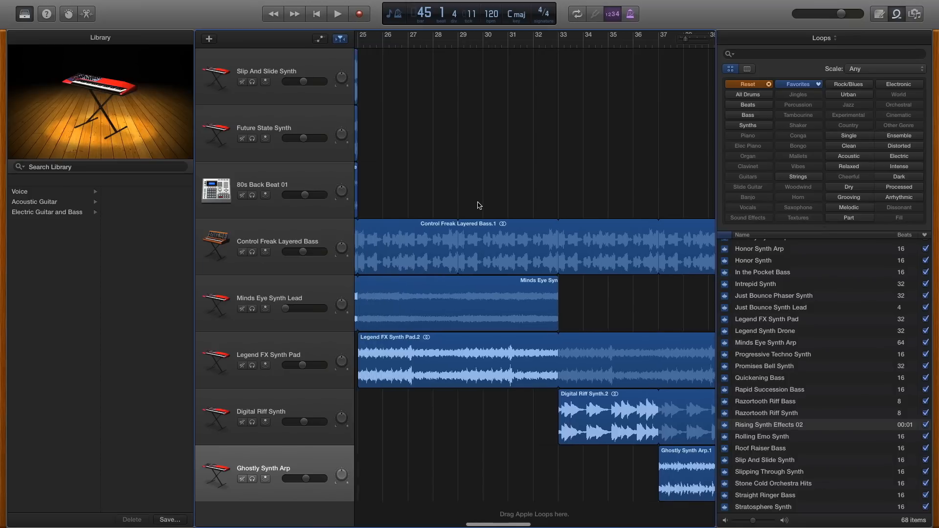
scroll("left", 3)
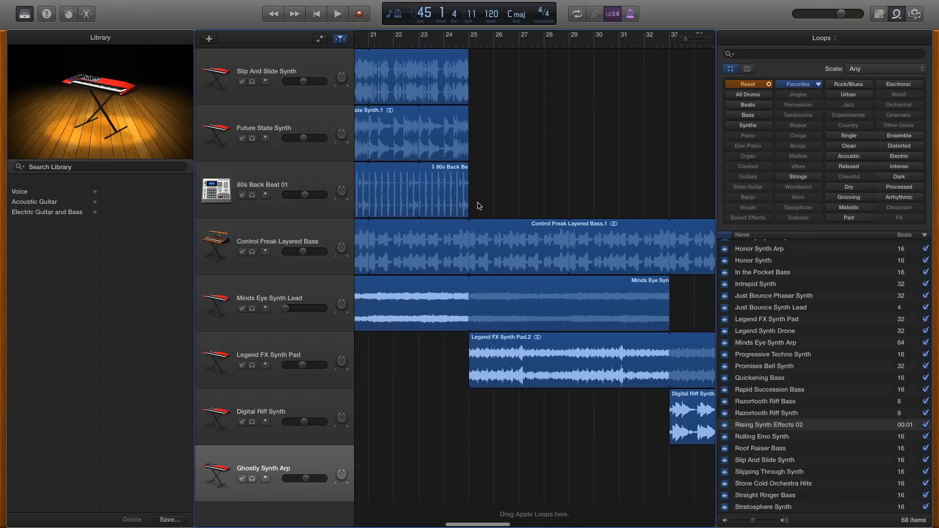